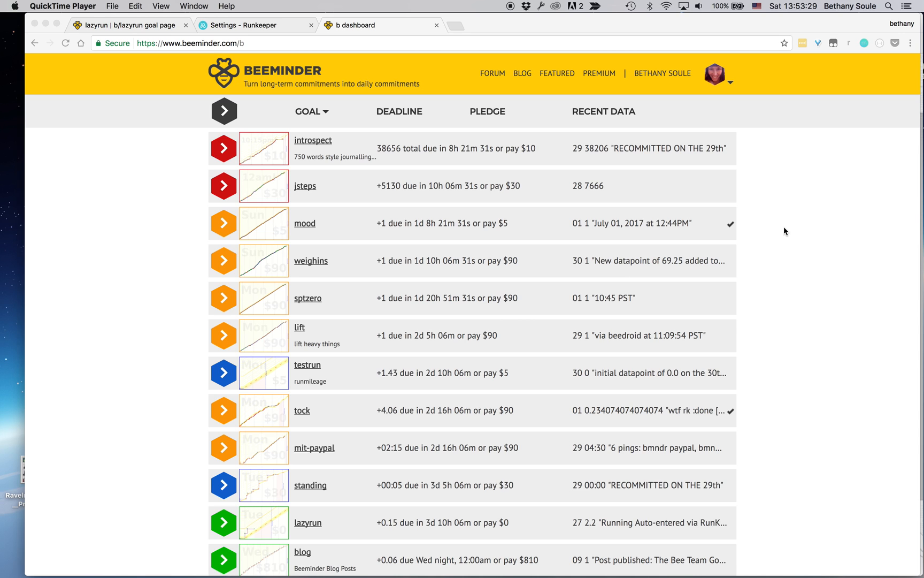
pyautogui.moveTo(718, 80)
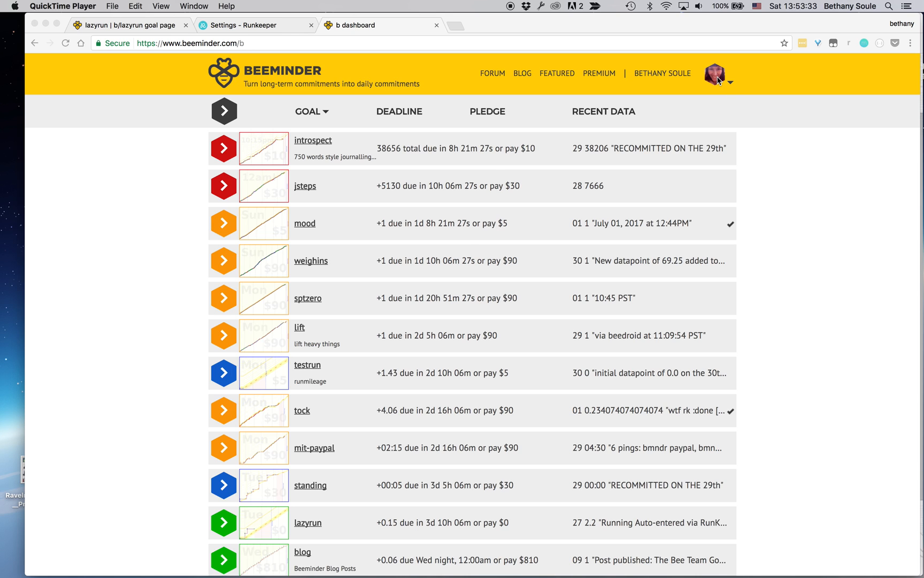
# Reveal the account menu from the profile avatar on the goals dashboard
pyautogui.click(716, 73)
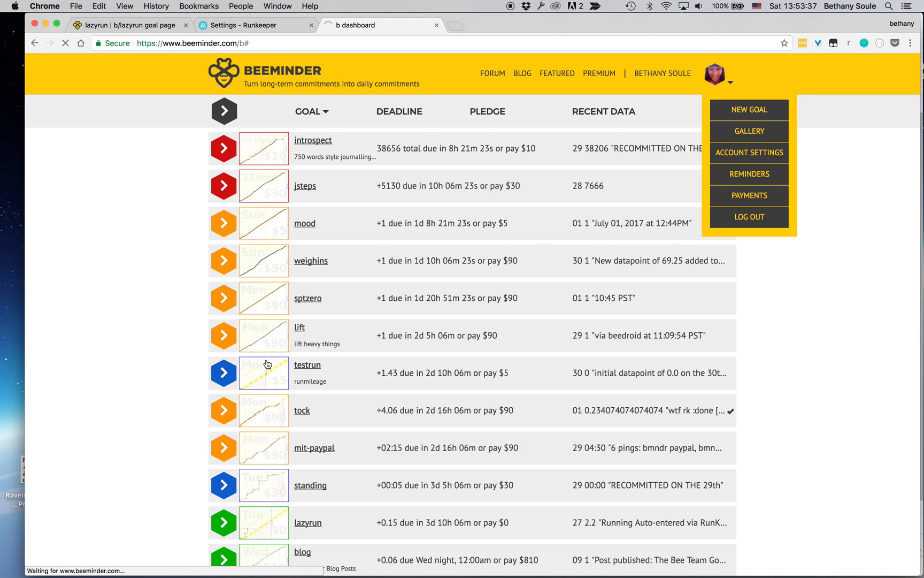
# Start a new goal, reaching the 'How will you track your progress?' page
pyautogui.click(750, 110)
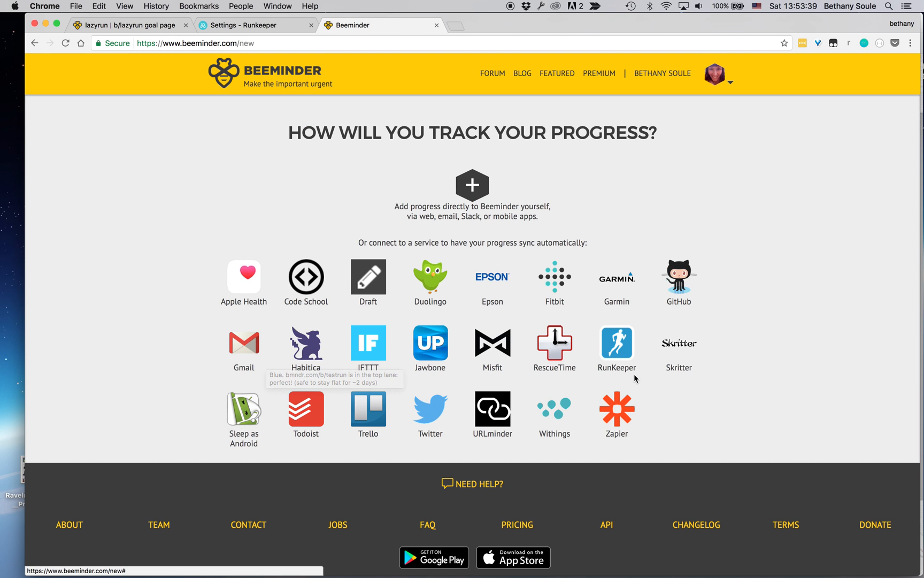
pyautogui.moveTo(617, 343)
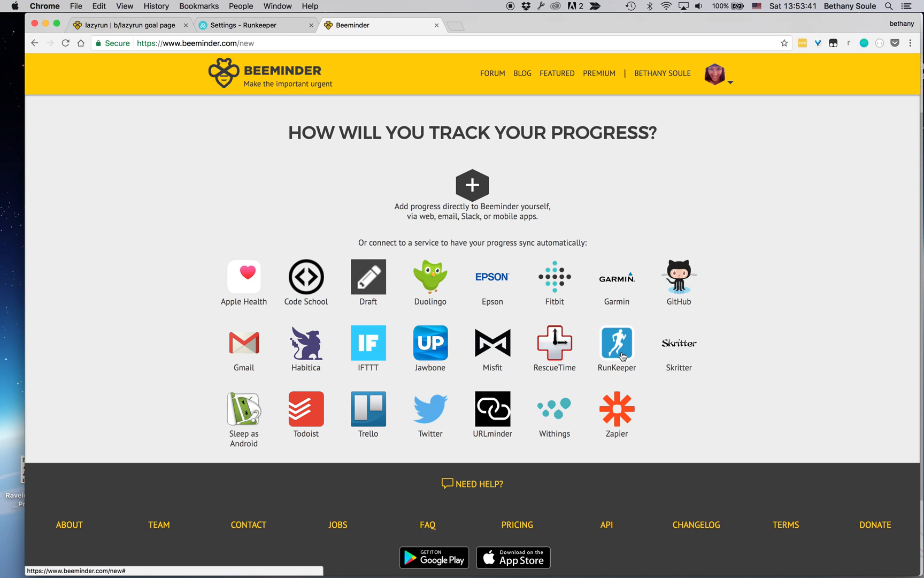
pyautogui.moveTo(637, 337)
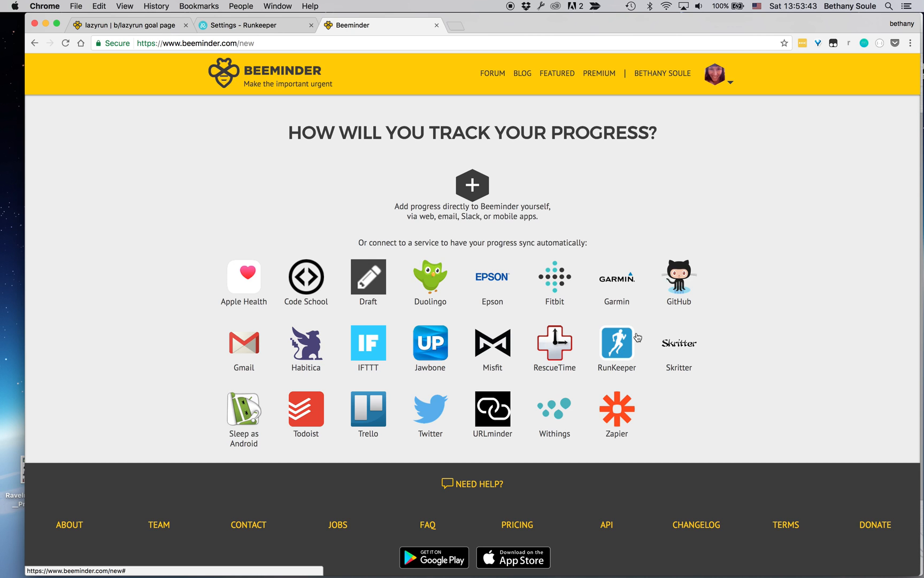
pyautogui.moveTo(558, 233)
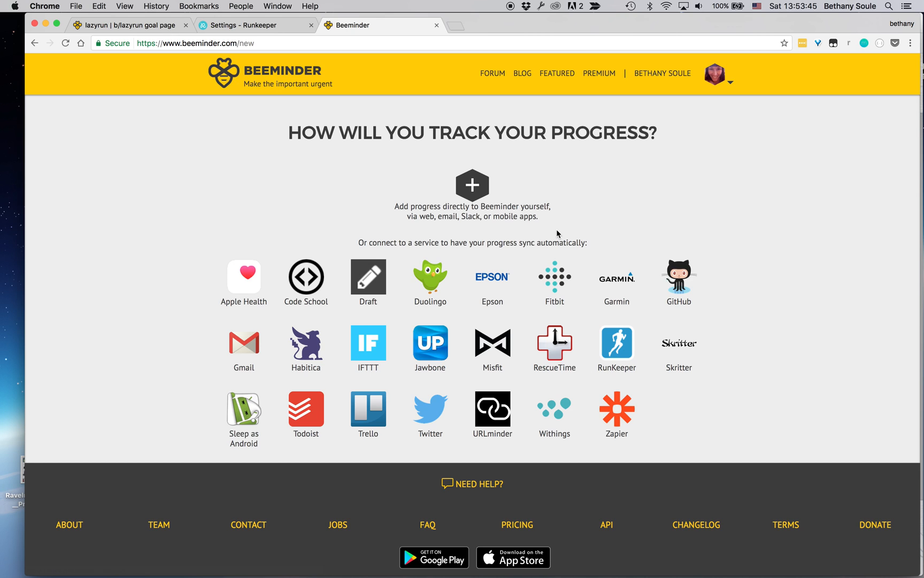
pyautogui.moveTo(451, 203)
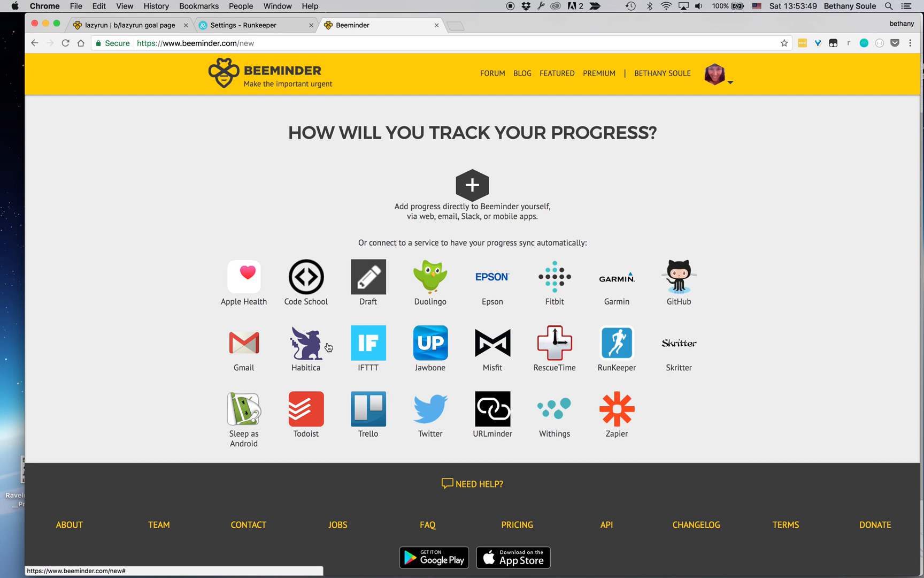
pyautogui.moveTo(471, 375)
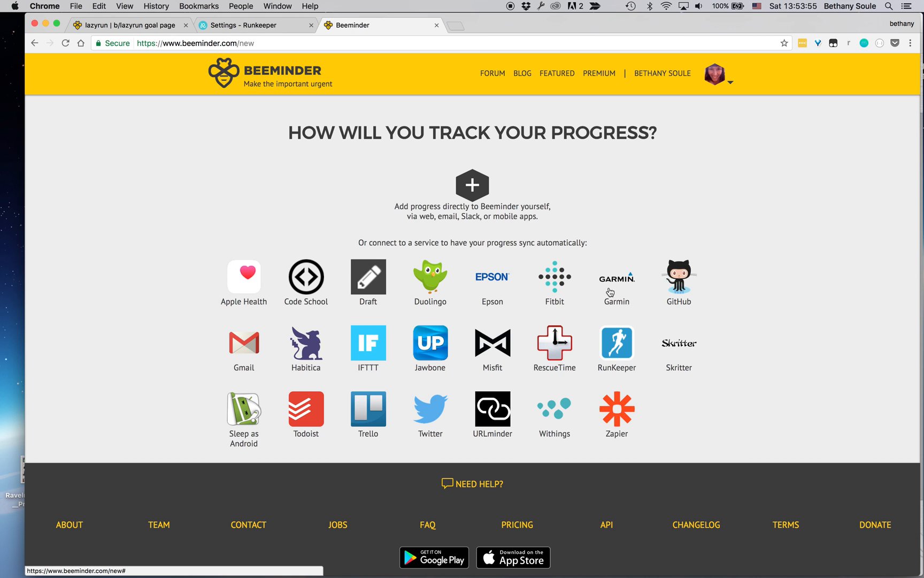
pyautogui.moveTo(470, 195)
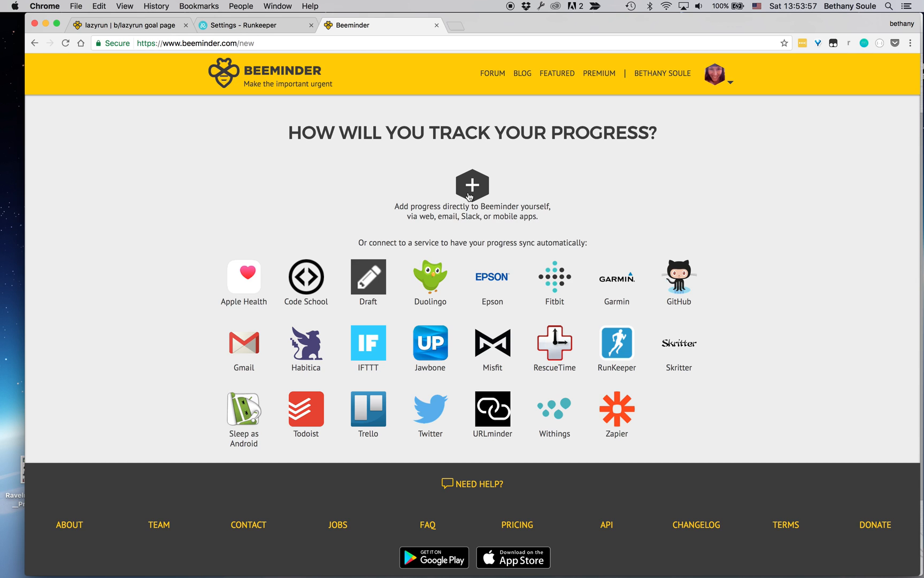
pyautogui.moveTo(599, 374)
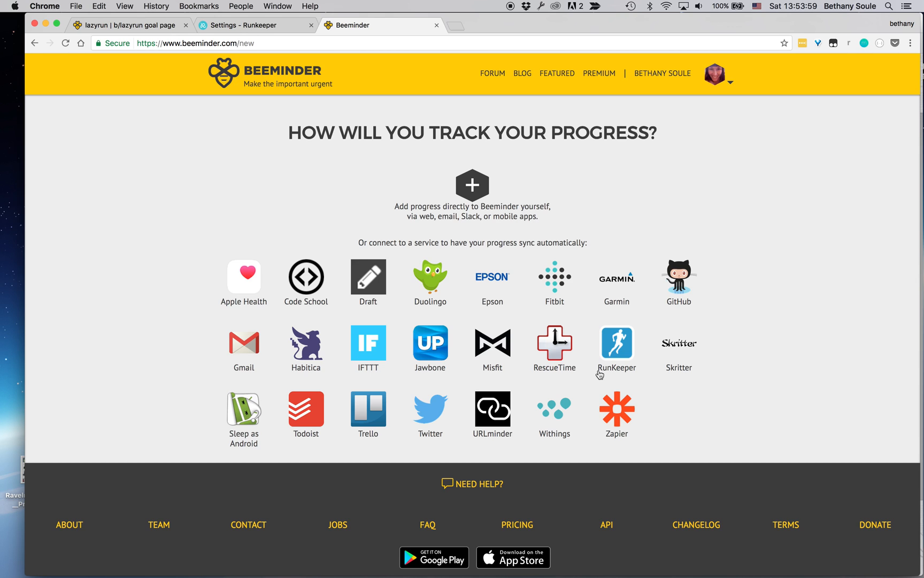
# Choose Runkeeper tracking, pledge Run 3 times per week with 3 days of extra leeway
pyautogui.click(617, 342)
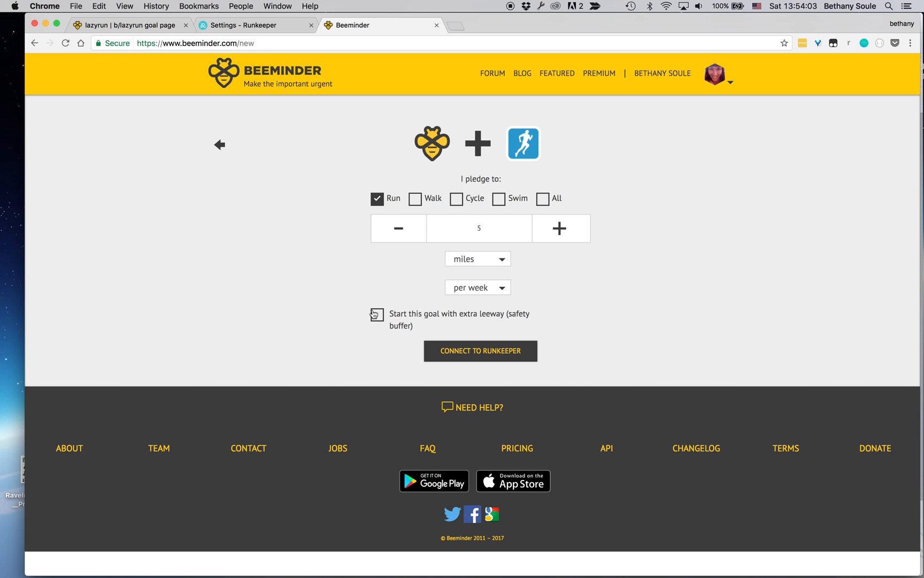
pyautogui.moveTo(384, 307)
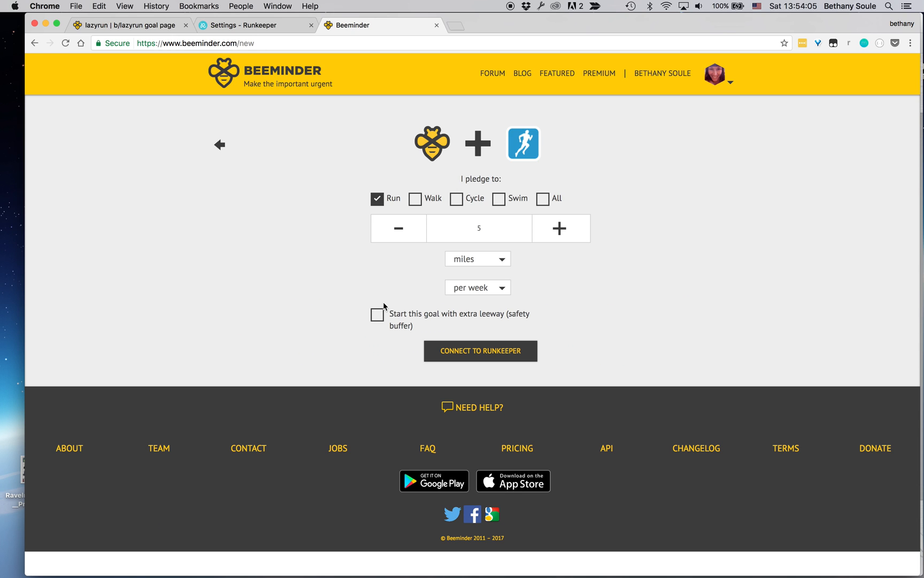
pyautogui.moveTo(436, 295)
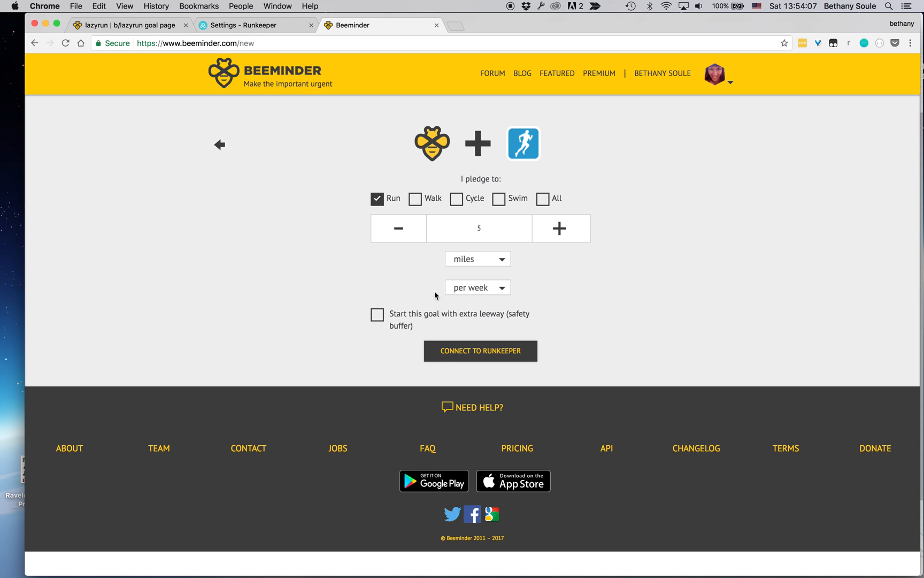
pyautogui.moveTo(444, 273)
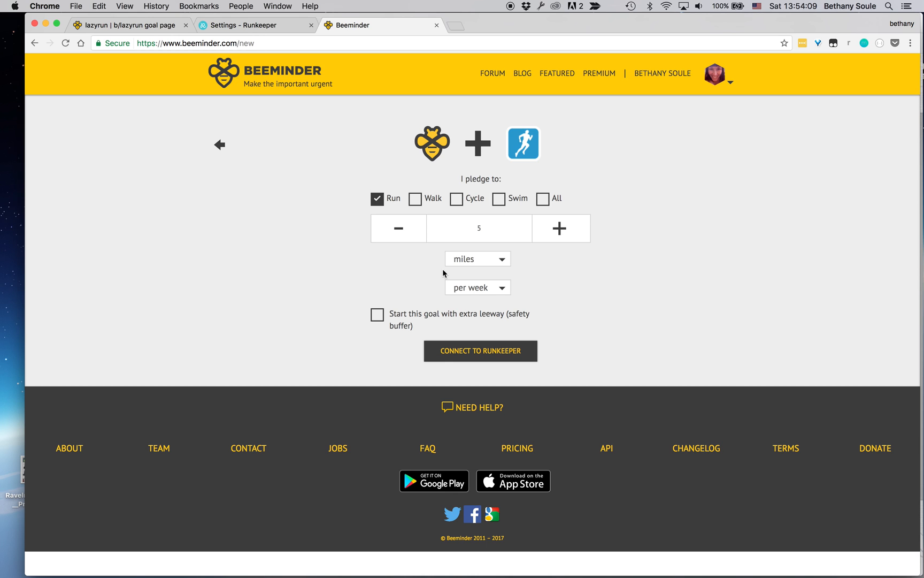
pyautogui.moveTo(499, 233)
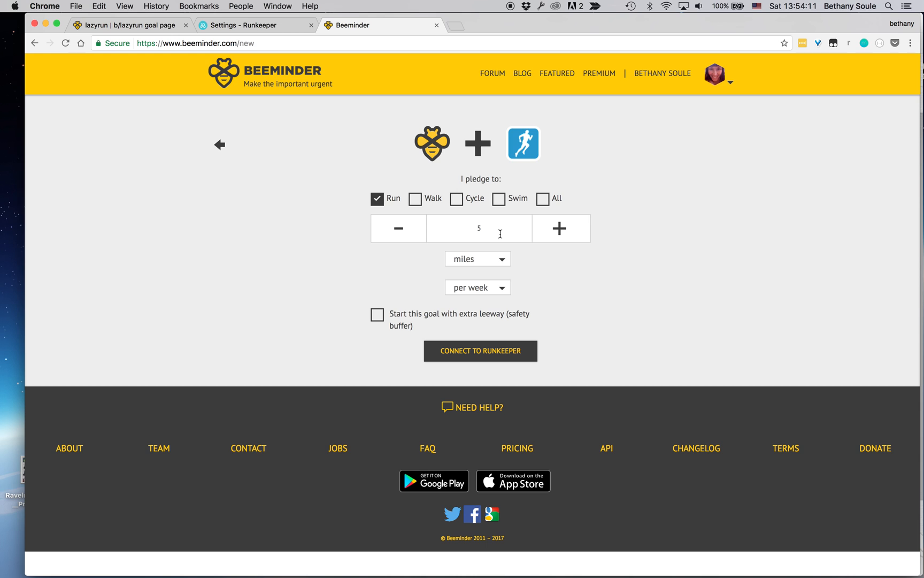
pyautogui.click(477, 259)
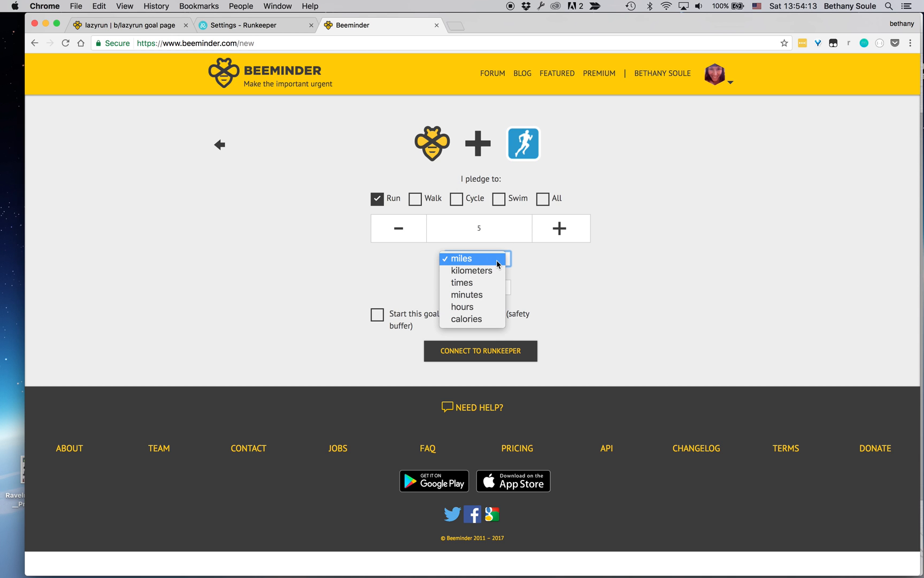
pyautogui.moveTo(473, 282)
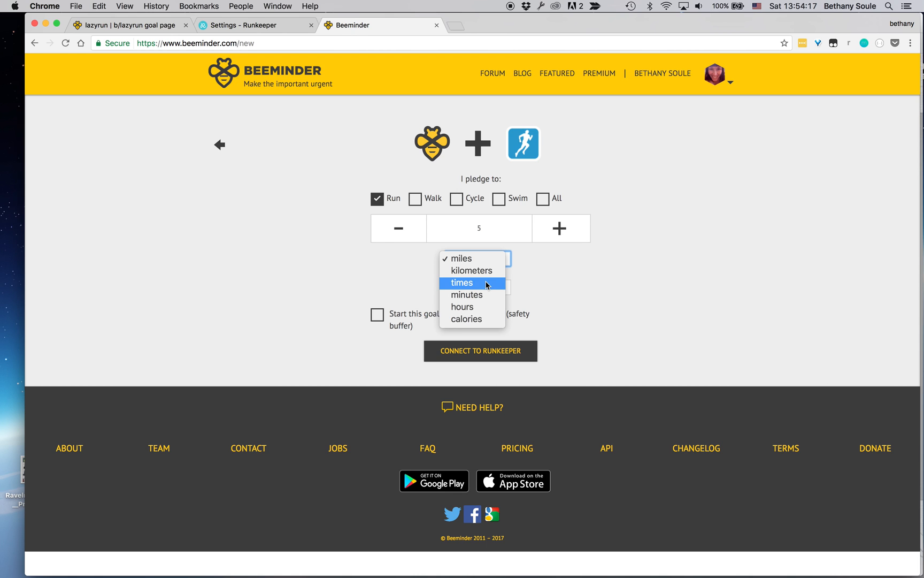
pyautogui.moveTo(478, 306)
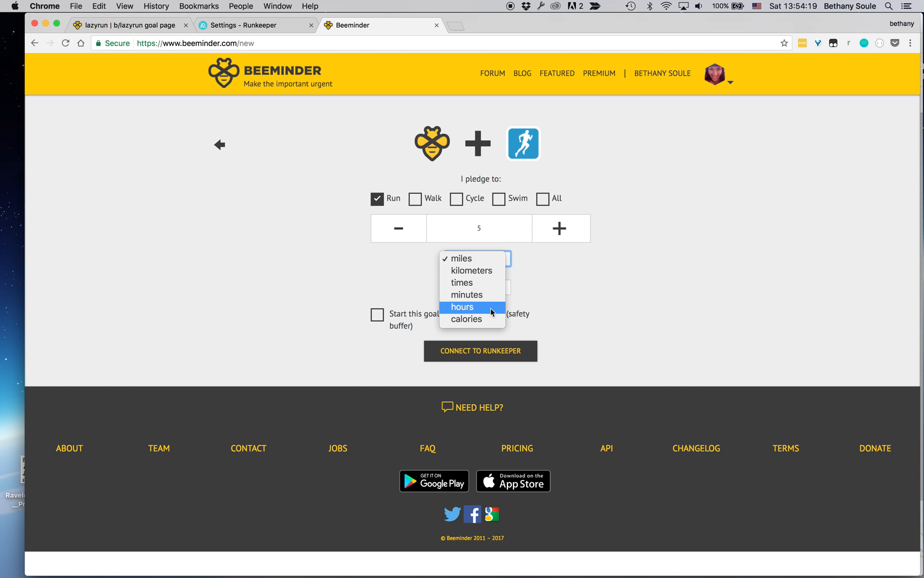
pyautogui.moveTo(487, 319)
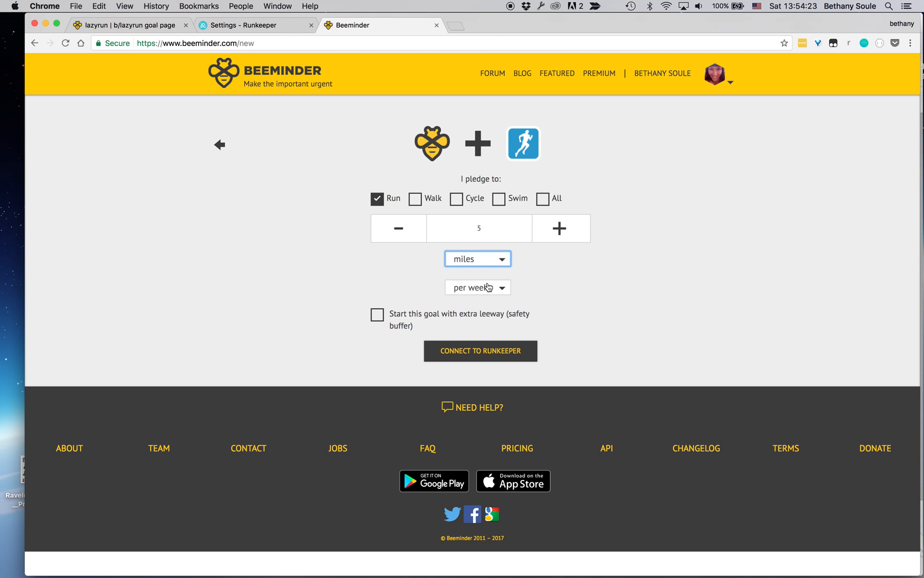
pyautogui.click(477, 259)
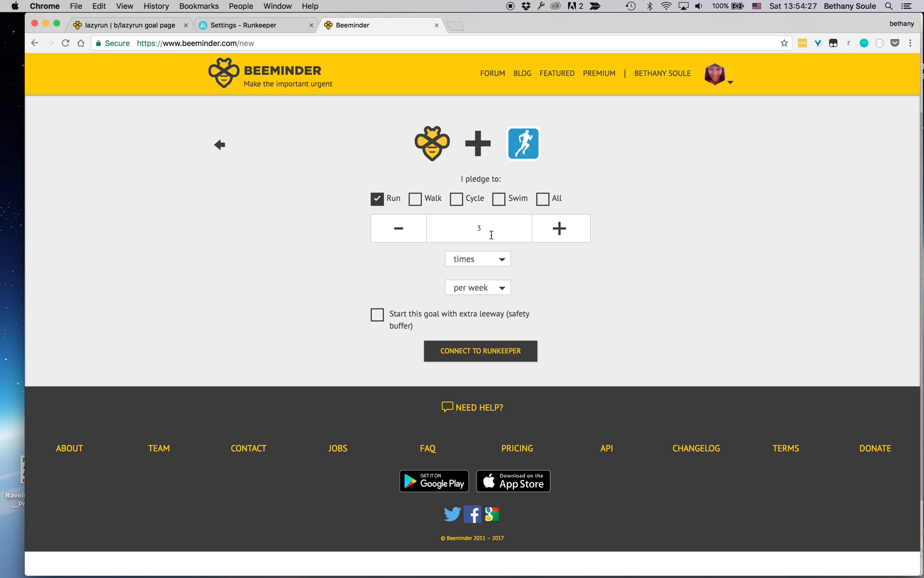
pyautogui.moveTo(377, 319)
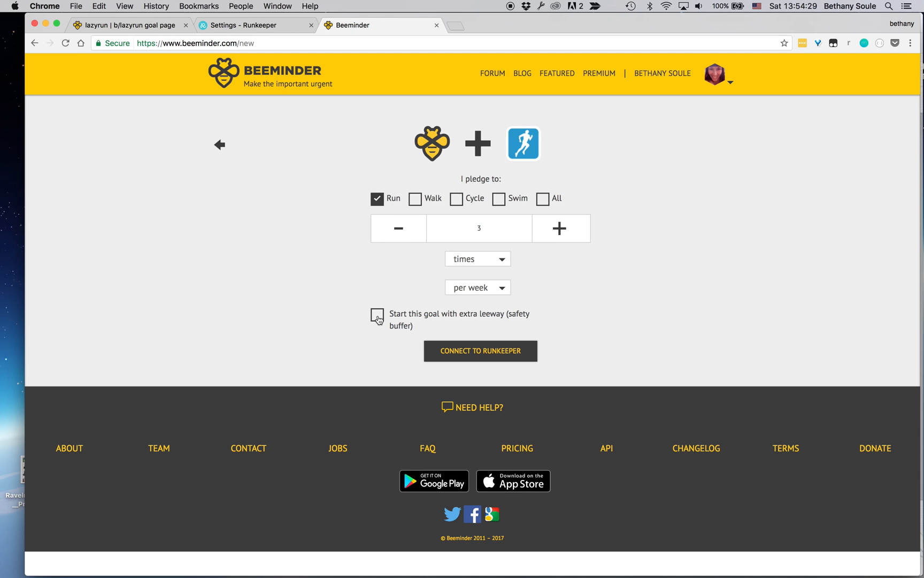
pyautogui.click(378, 315)
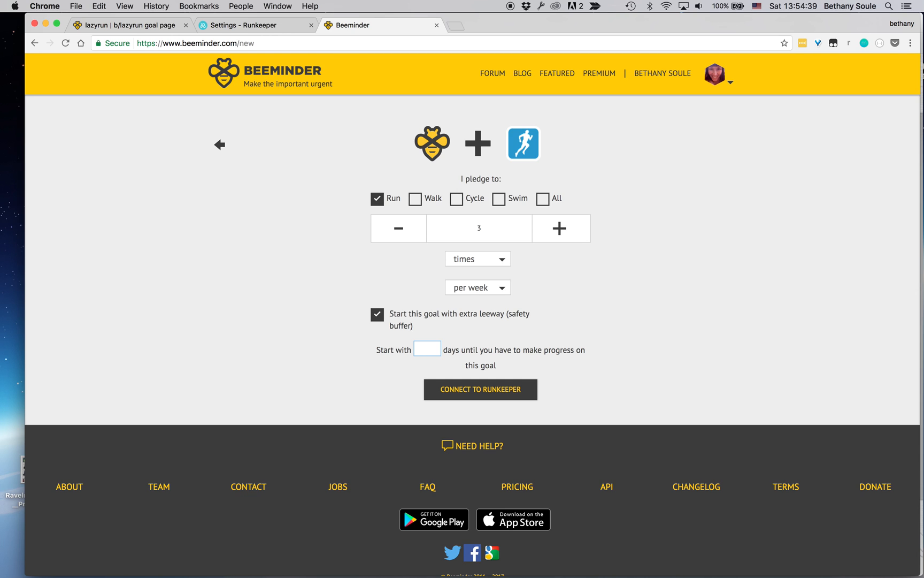
pyautogui.write('3')
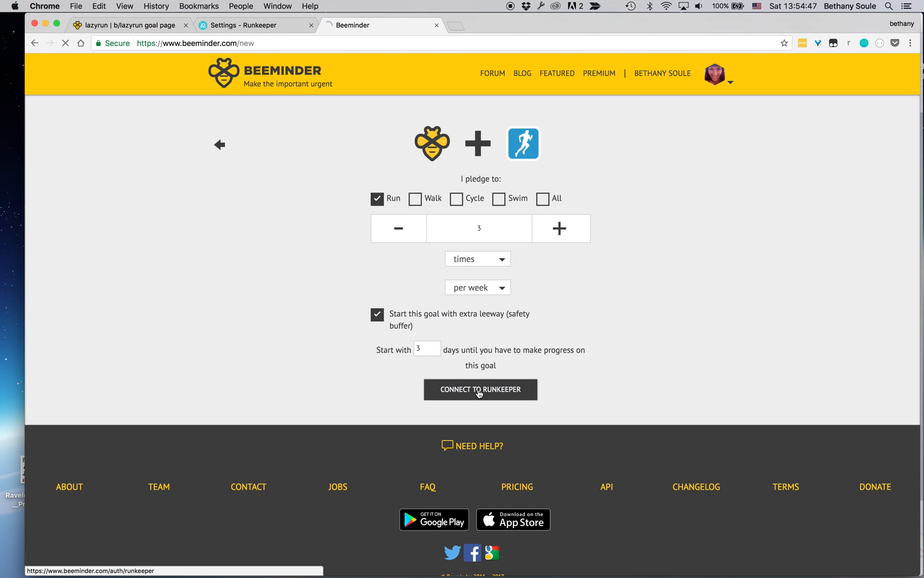
# Connect to Runkeeper and allow Beeminder access to the Runkeeper account
pyautogui.click(481, 389)
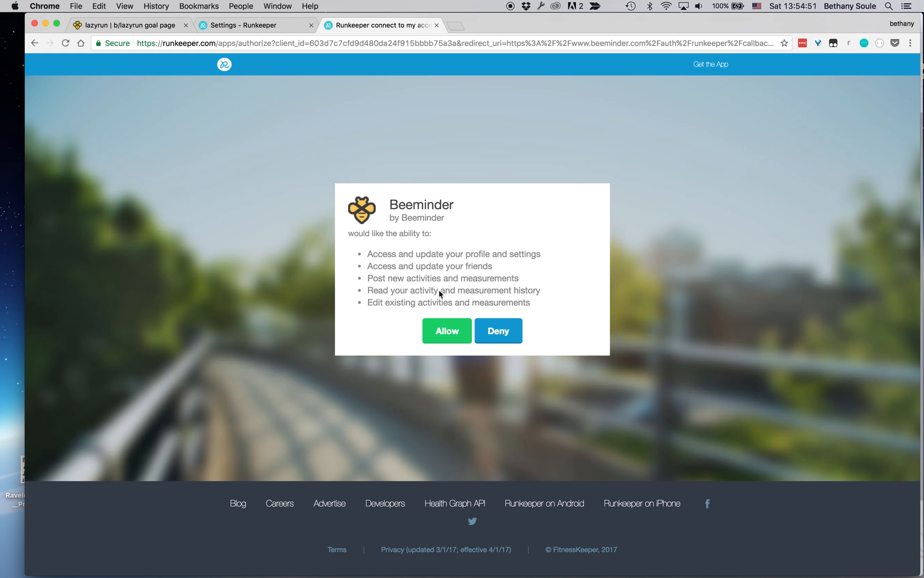
pyautogui.moveTo(404, 299)
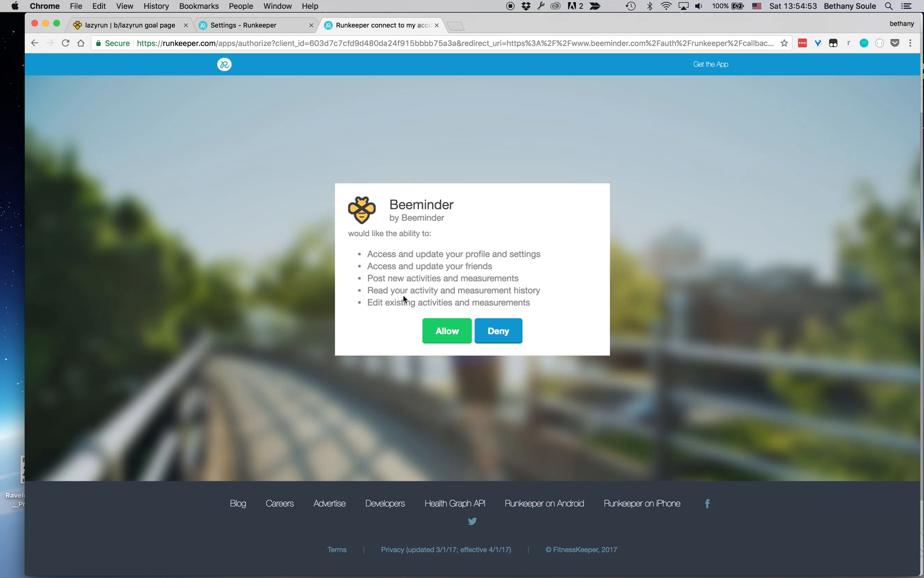
pyautogui.click(446, 330)
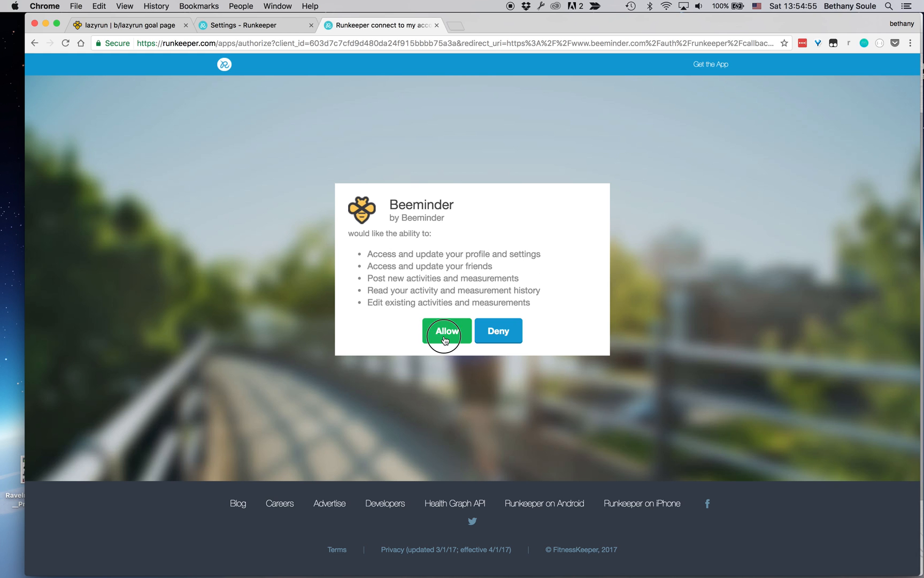
pyautogui.click(446, 330)
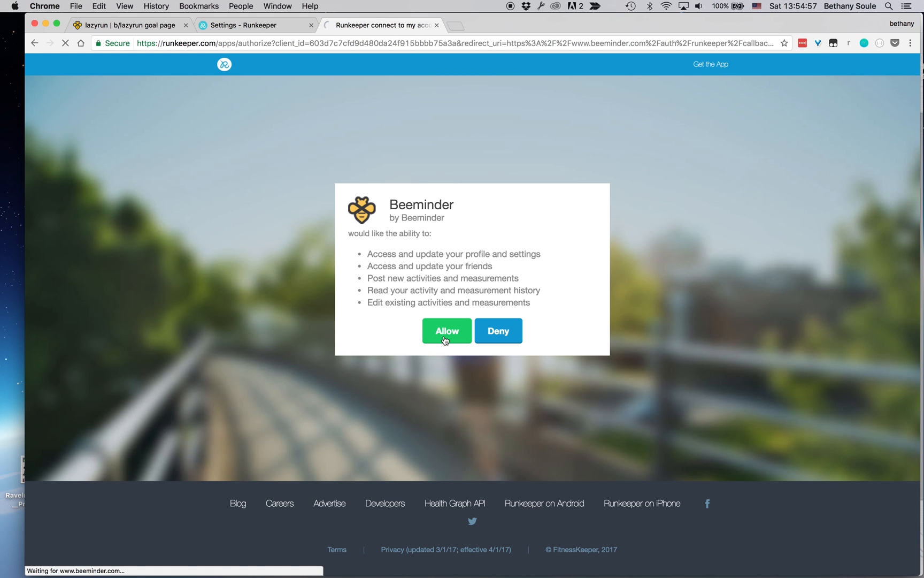
pyautogui.click(446, 330)
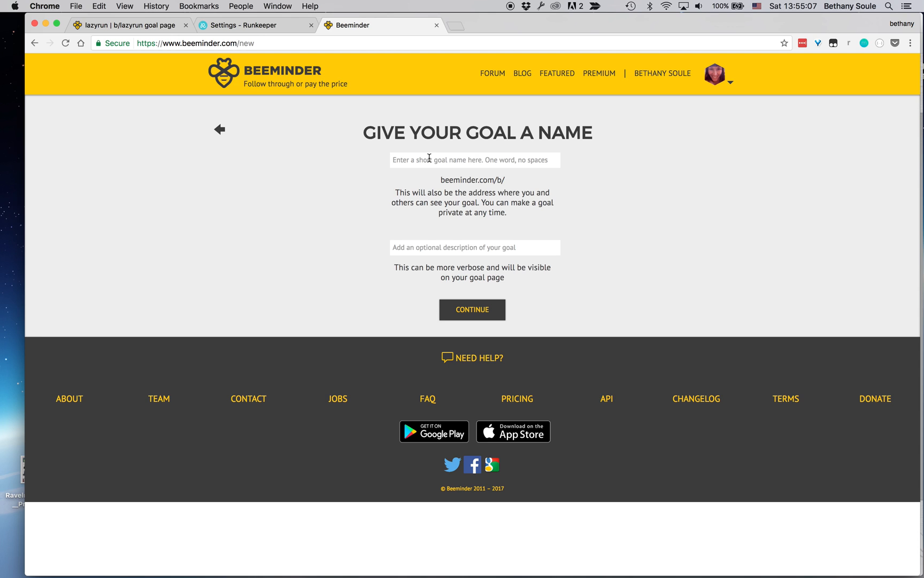
# Name the new goal 'testrk' and continue to the pledge step
pyautogui.write('test')
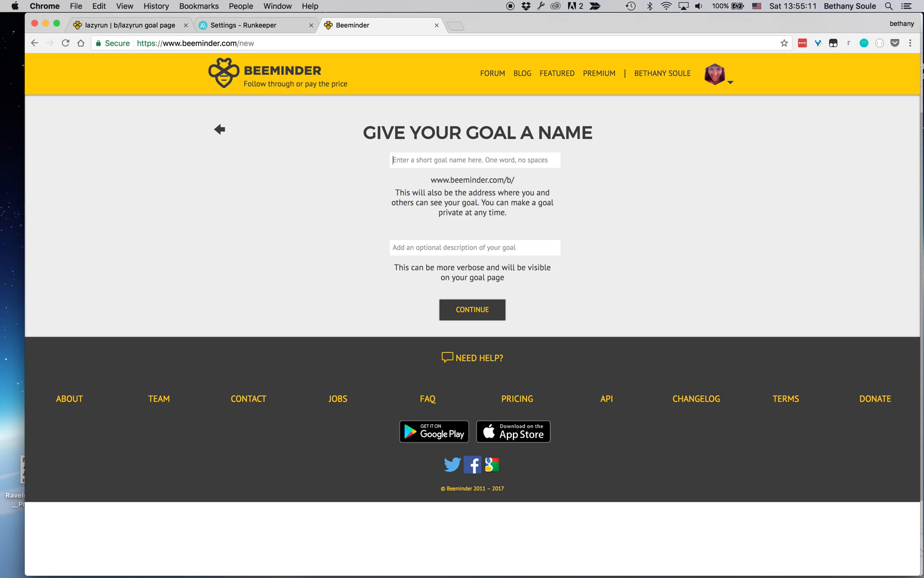
pyautogui.write('testrk')
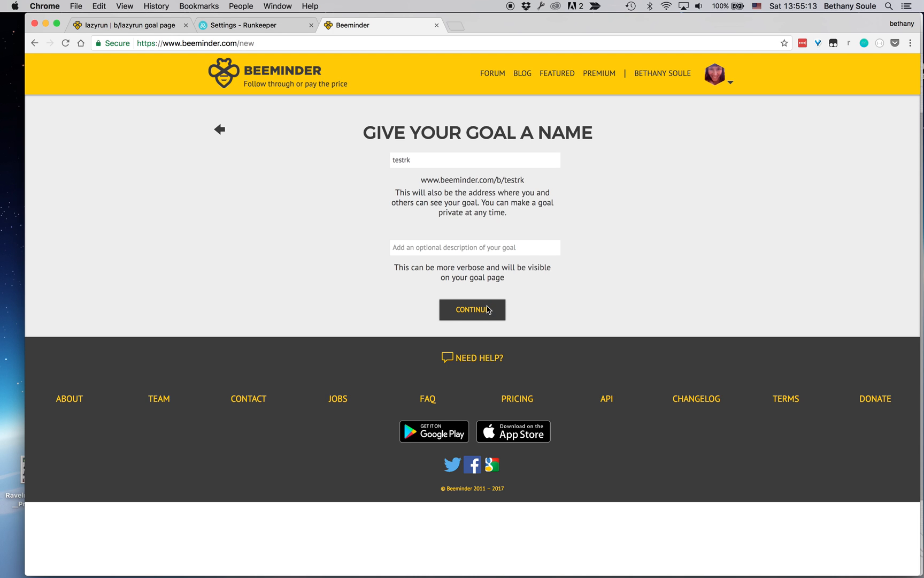
pyautogui.click(472, 310)
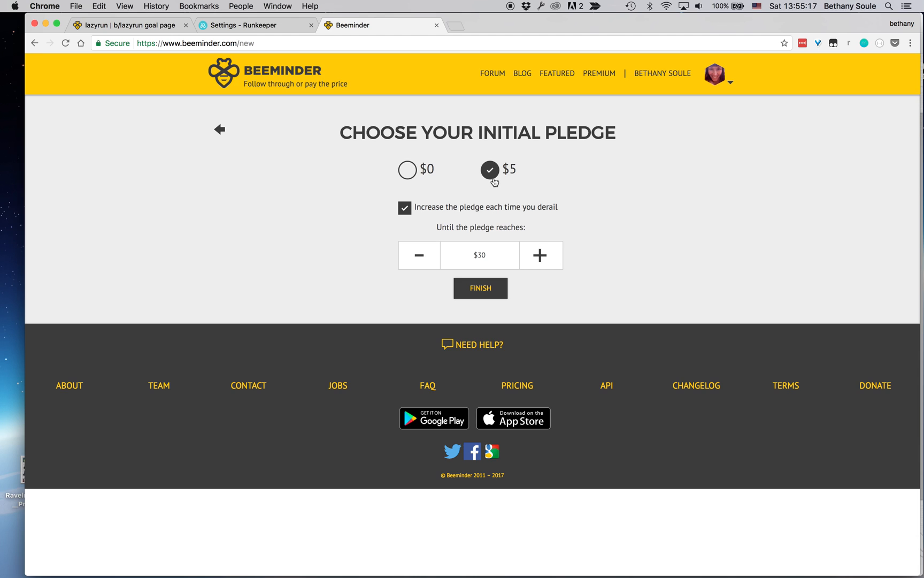
pyautogui.moveTo(436, 202)
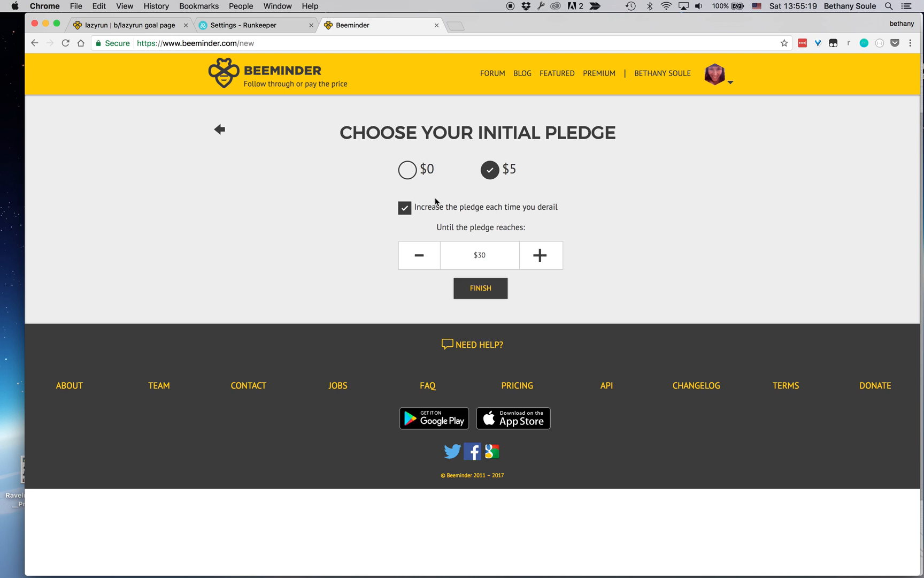
pyautogui.moveTo(434, 244)
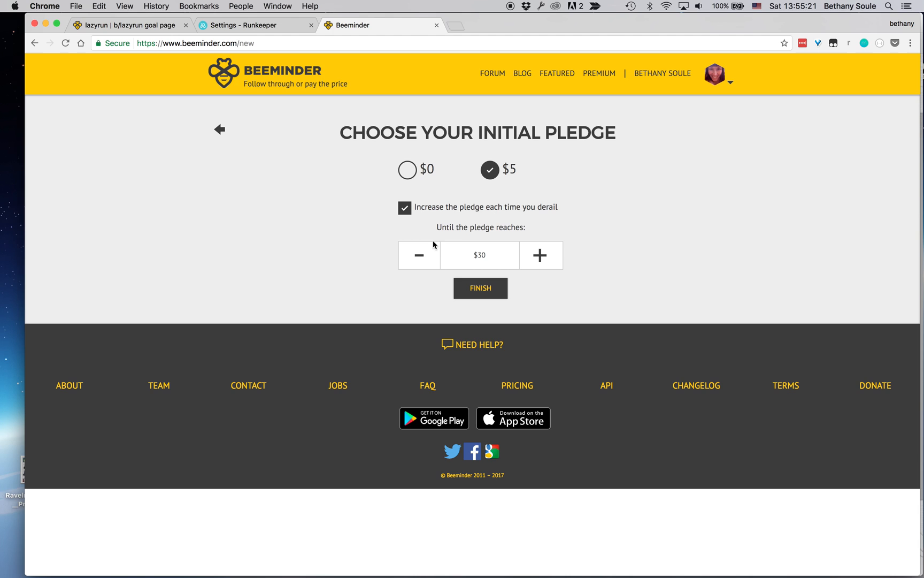
pyautogui.moveTo(525, 266)
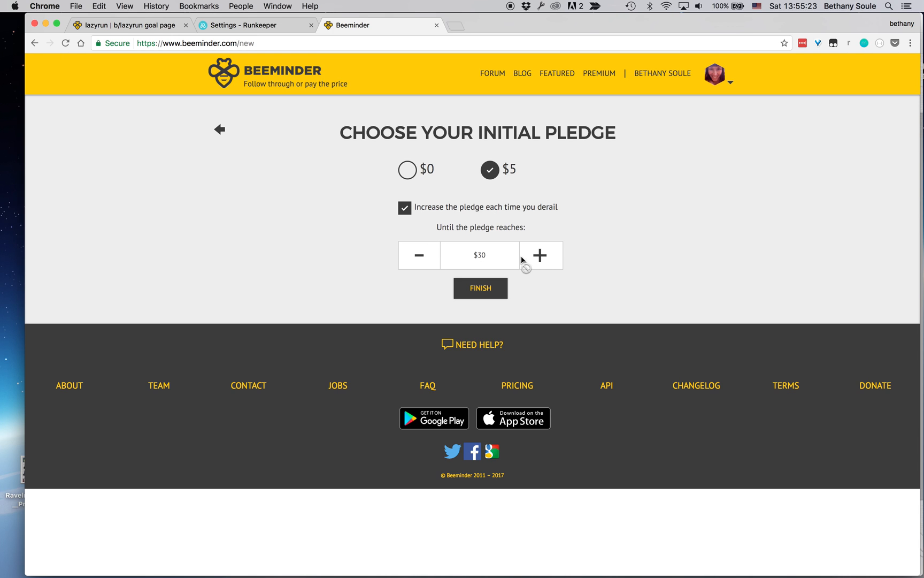
# Keep the $5 initial pledge, raise the pledge cap to $270, and finish the goal
pyautogui.click(539, 255)
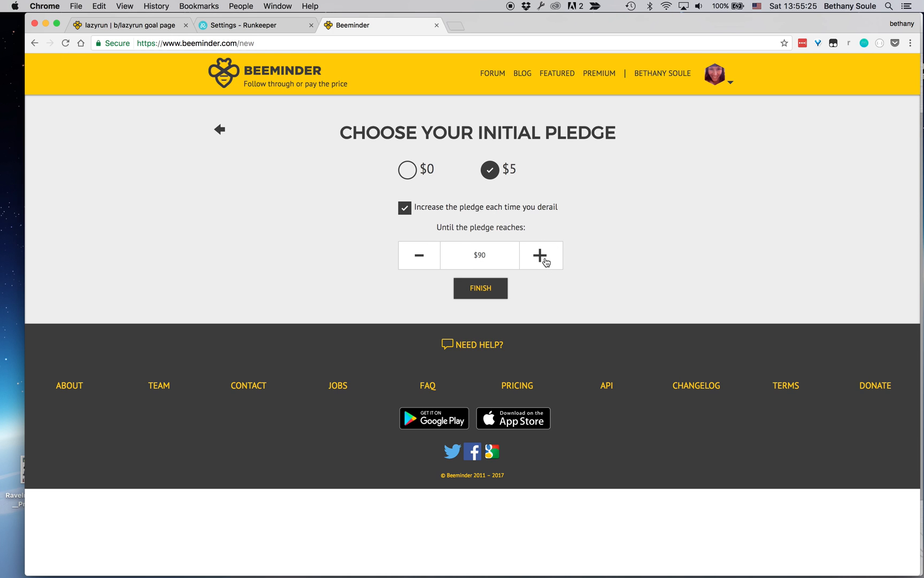
pyautogui.click(540, 256)
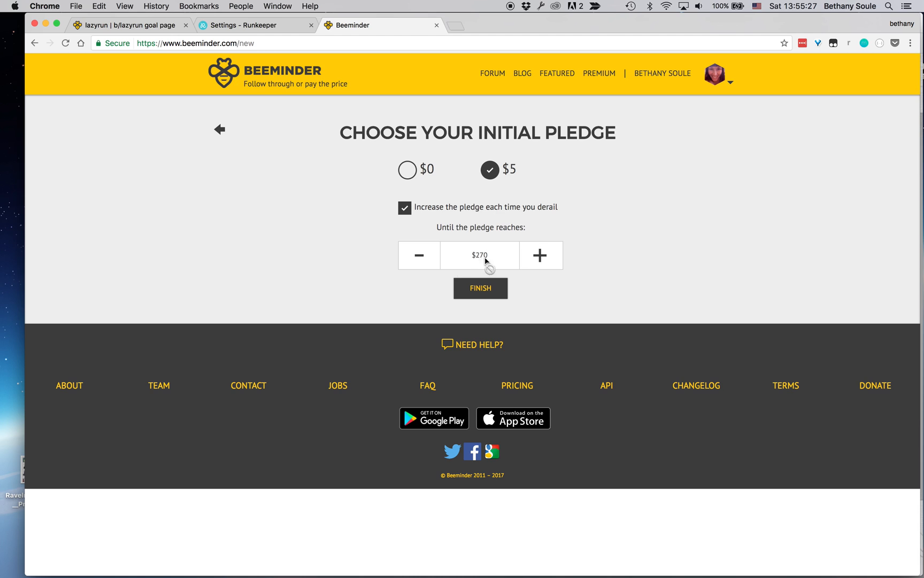
pyautogui.moveTo(498, 169)
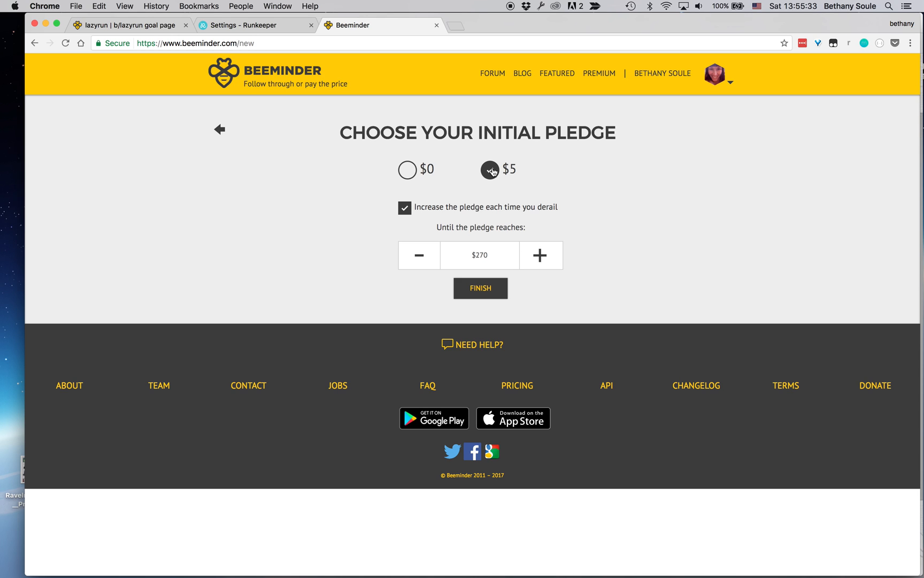
pyautogui.click(489, 169)
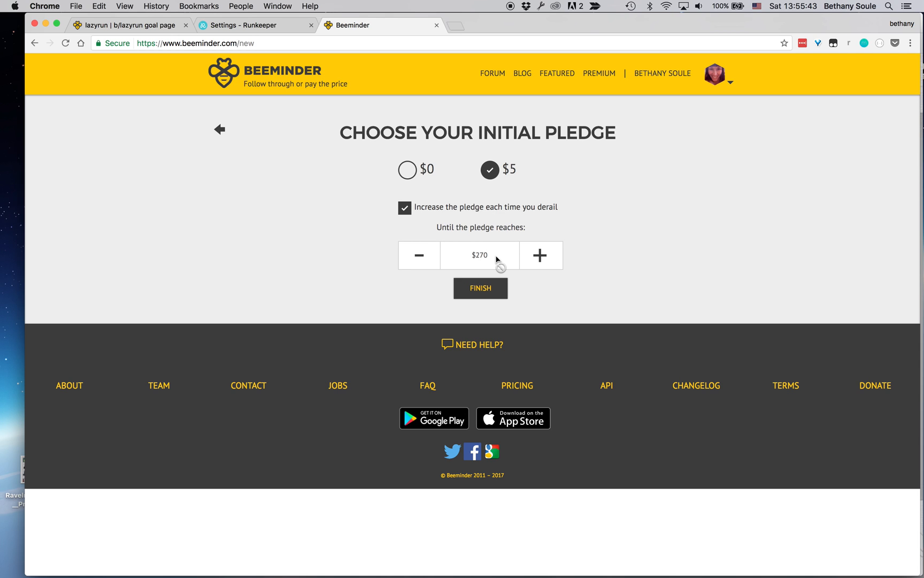
pyautogui.moveTo(485, 292)
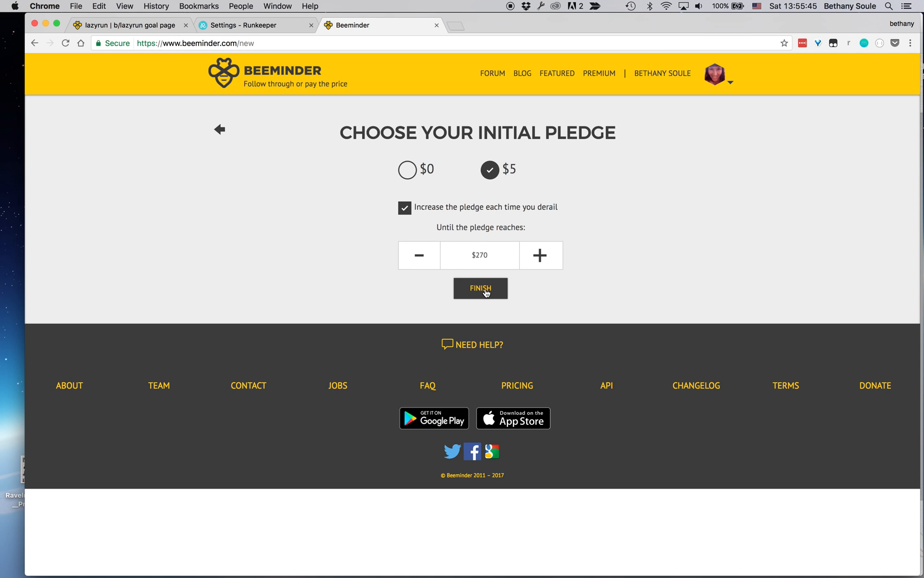
pyautogui.moveTo(487, 276)
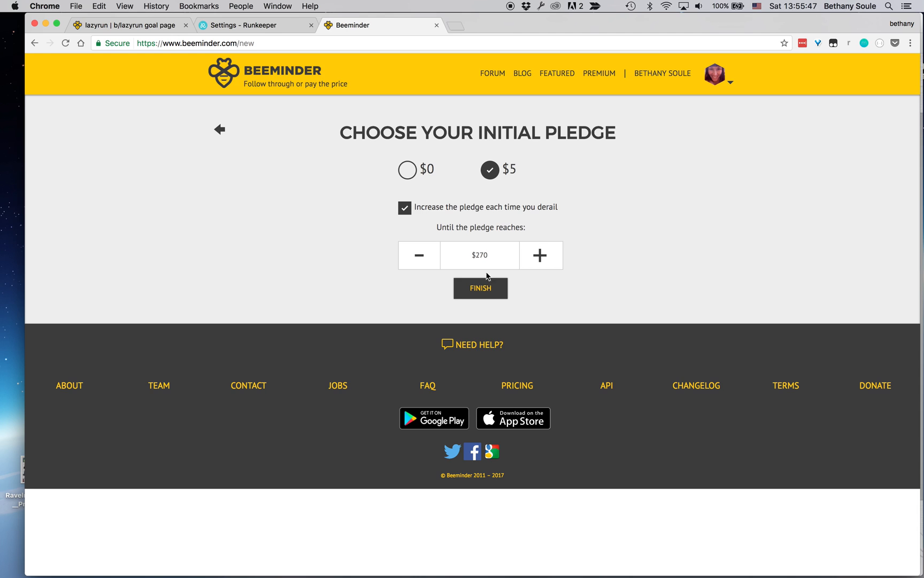
pyautogui.click(479, 288)
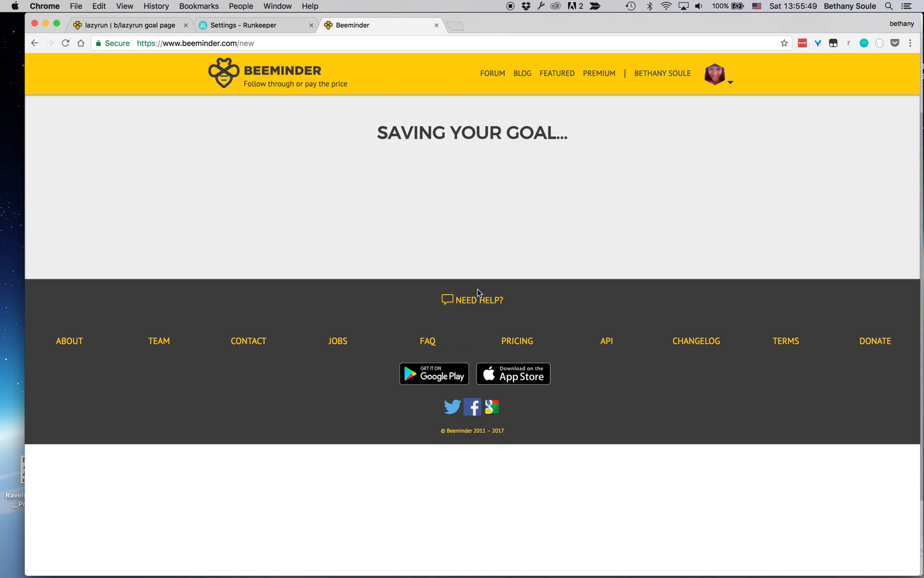
pyautogui.moveTo(508, 203)
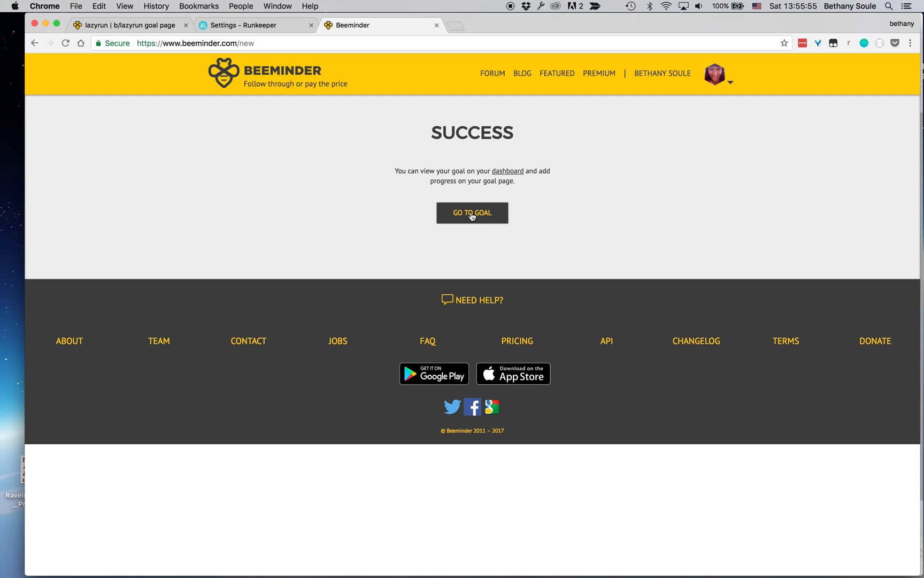
# Go to the newly saved testrk goal's page from the Success confirmation
pyautogui.click(472, 212)
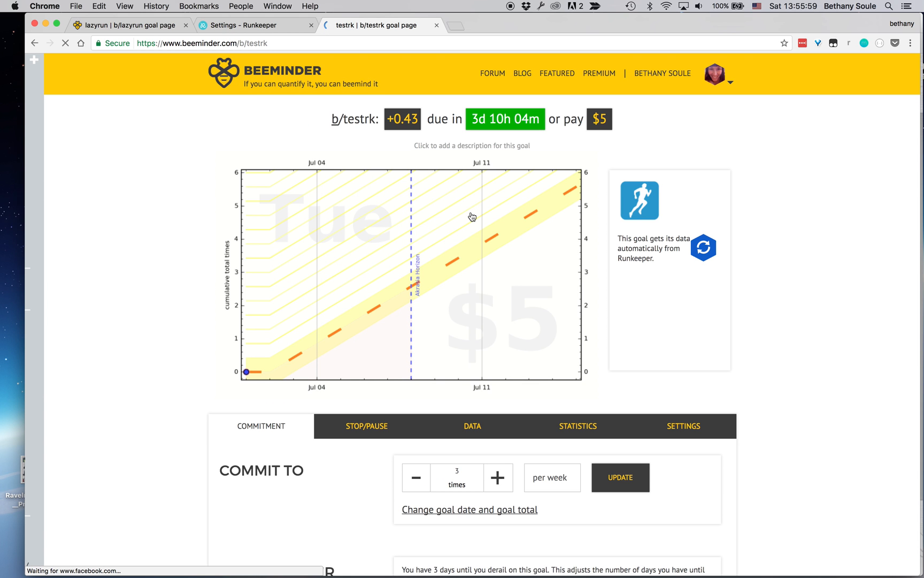
pyautogui.moveTo(463, 316)
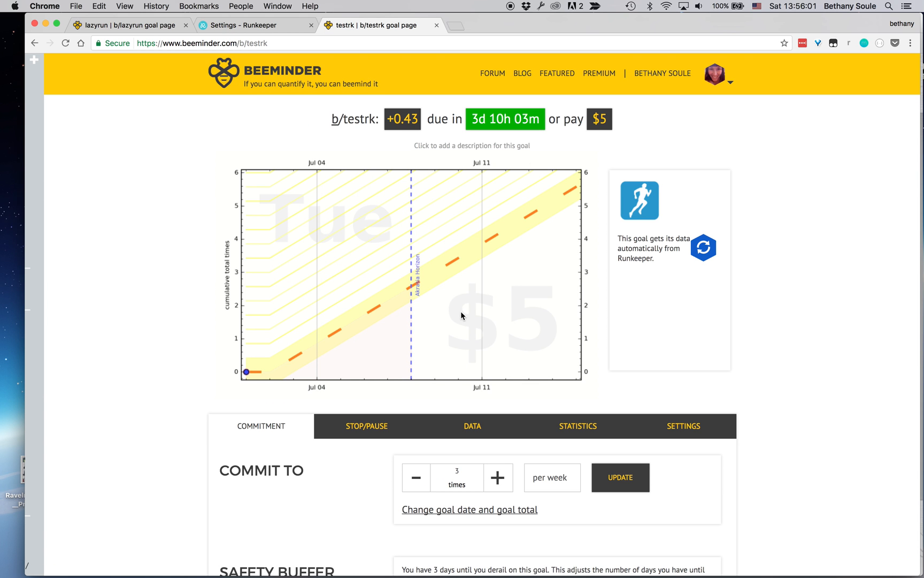
pyautogui.moveTo(358, 245)
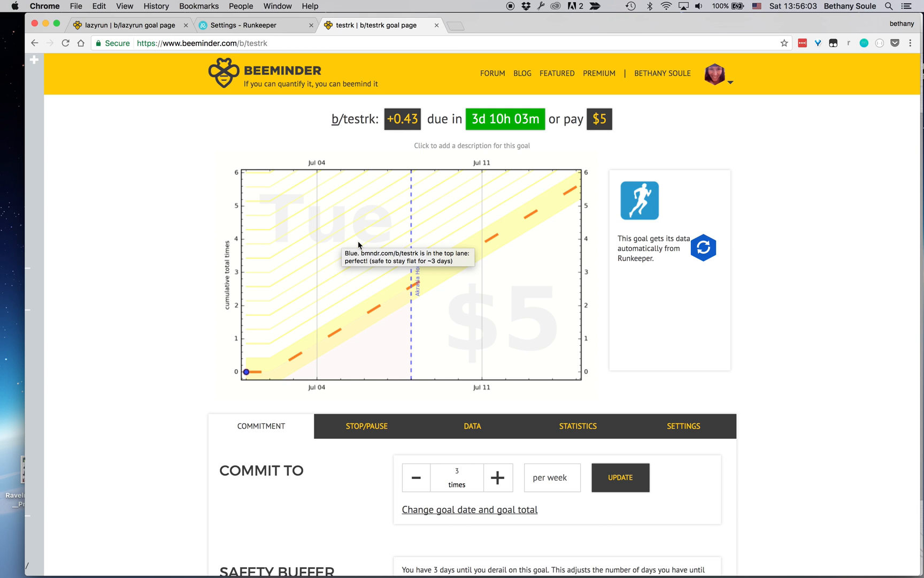
pyautogui.moveTo(548, 336)
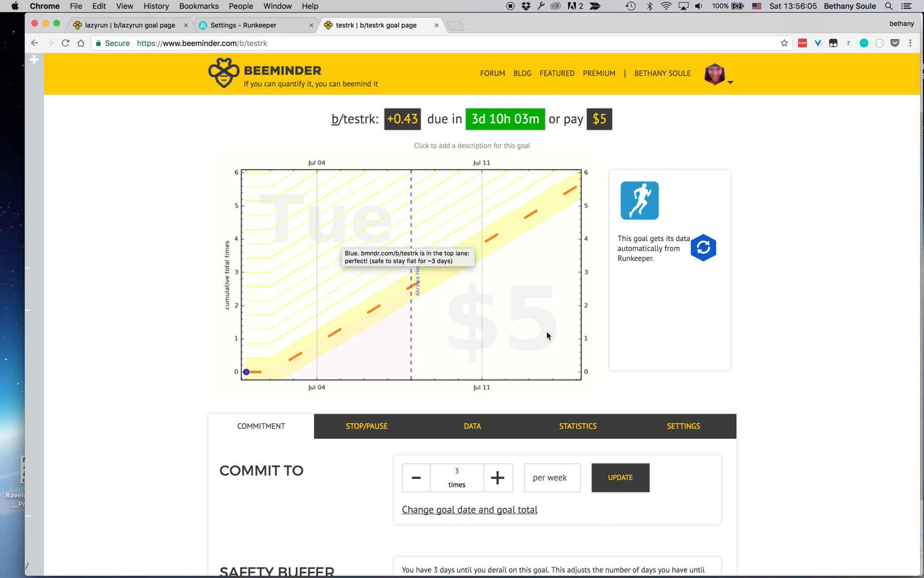
pyautogui.moveTo(493, 325)
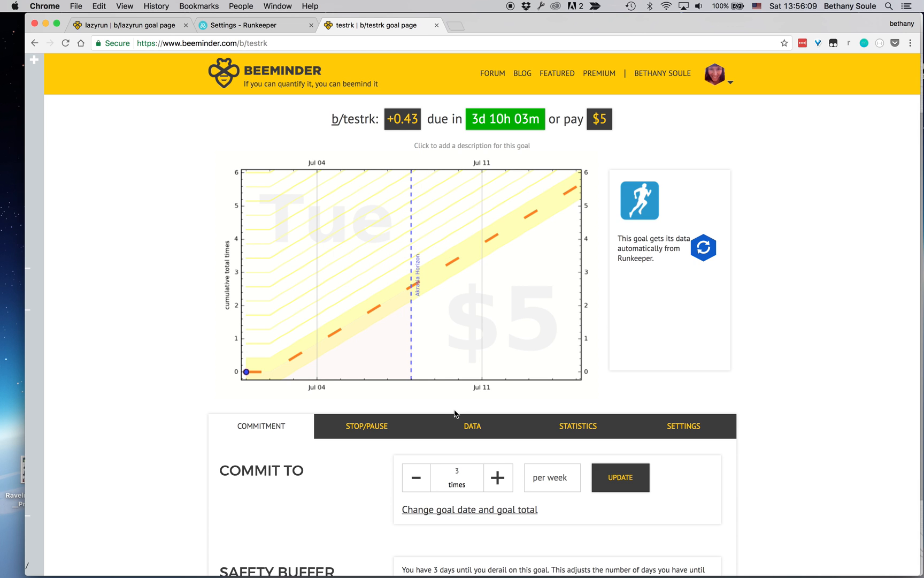
# Scroll the testrk goal page to see its safety buffer settings, 3 days until derailing
pyautogui.scroll(-3)
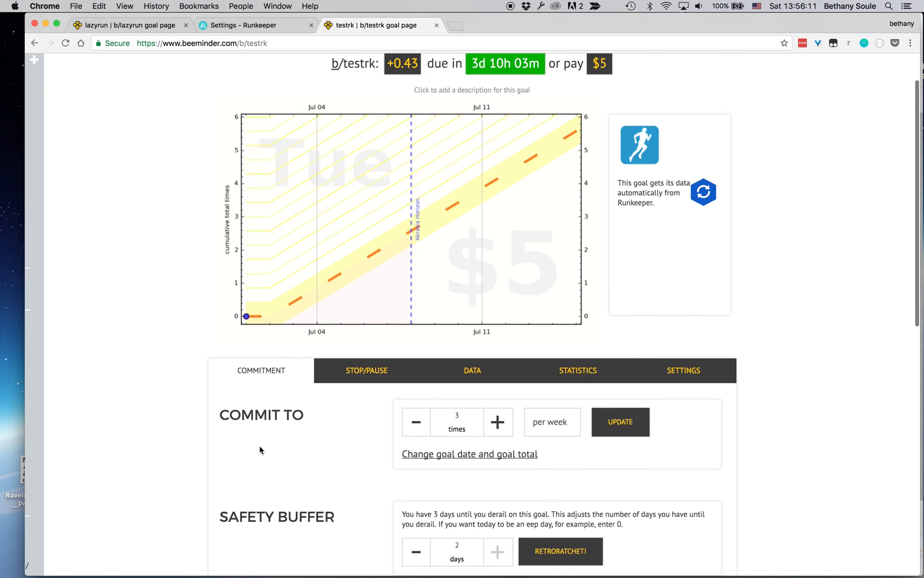
pyautogui.scroll(-3)
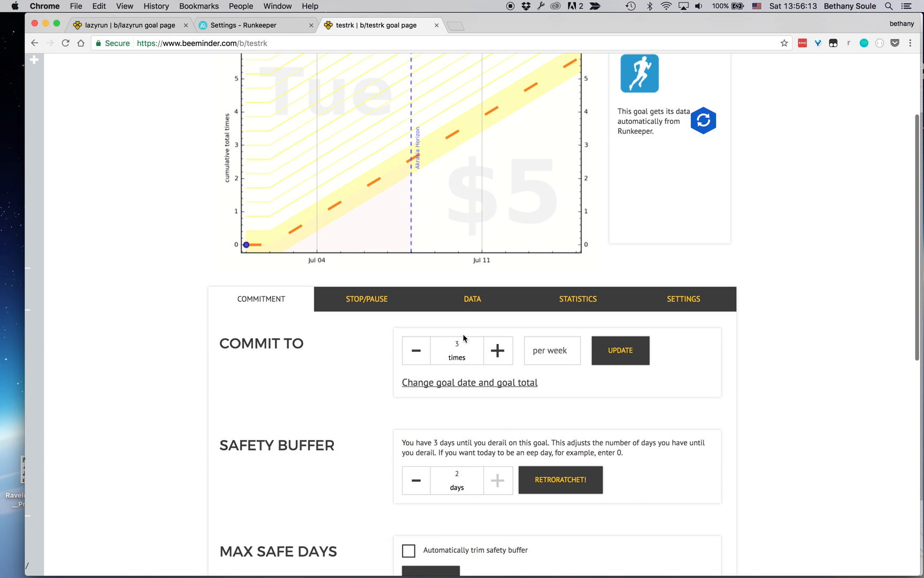
pyautogui.click(456, 348)
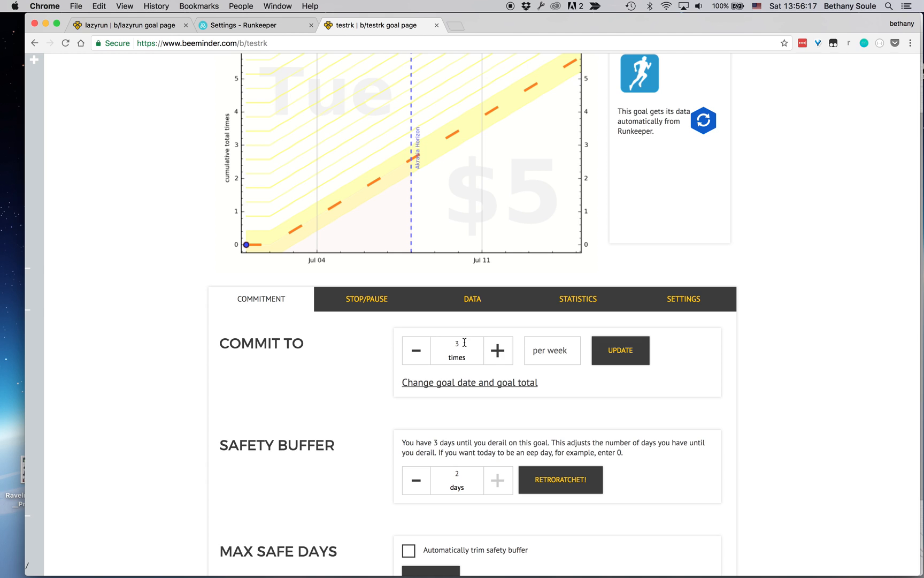
pyautogui.click(497, 350)
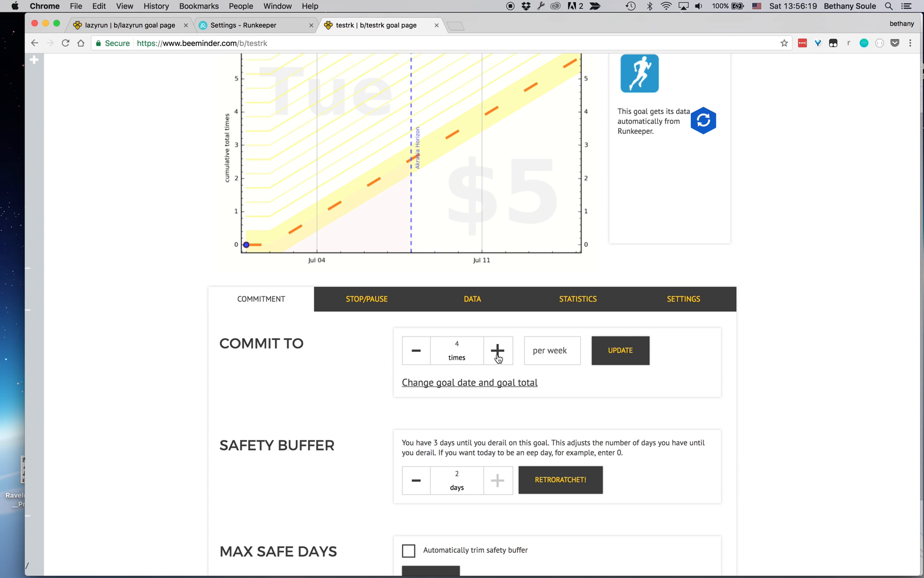
pyautogui.click(416, 351)
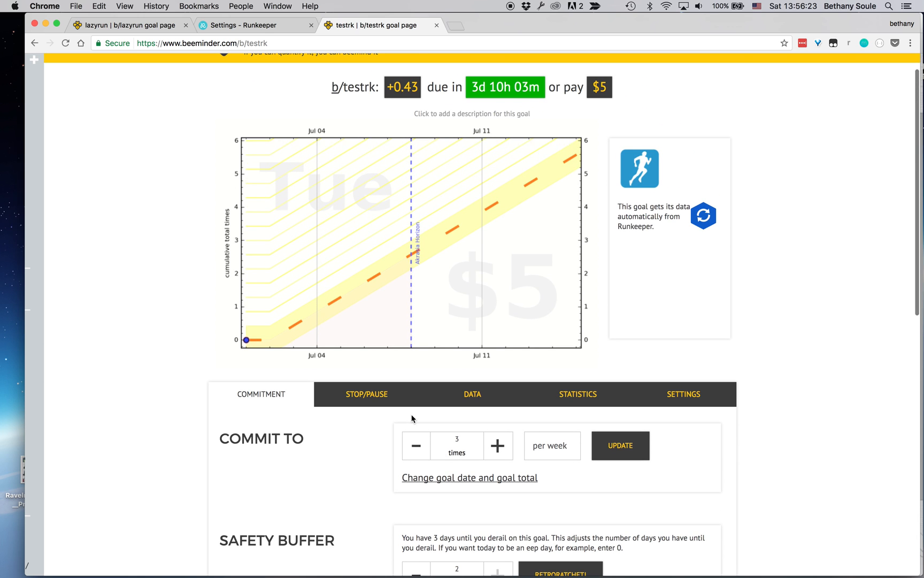
pyautogui.scroll(-3)
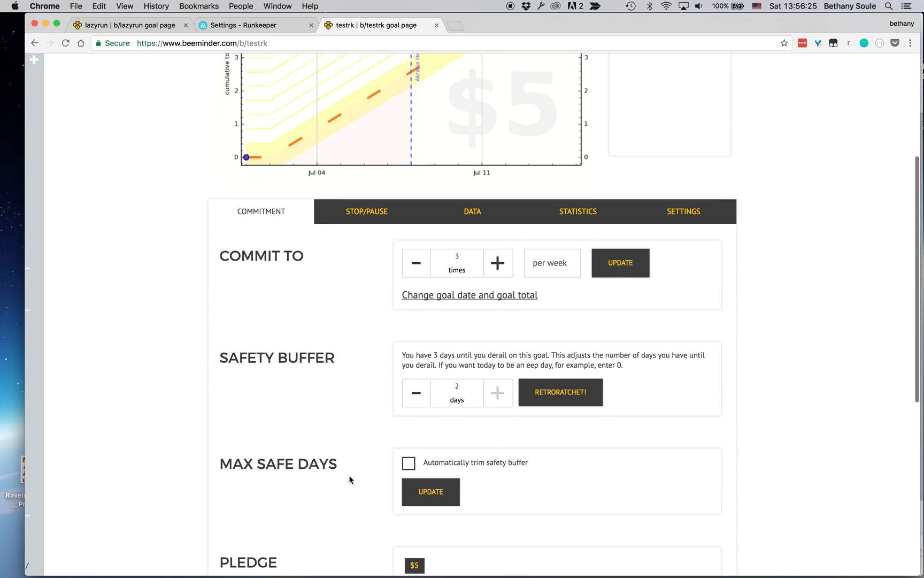
pyautogui.scroll(-3)
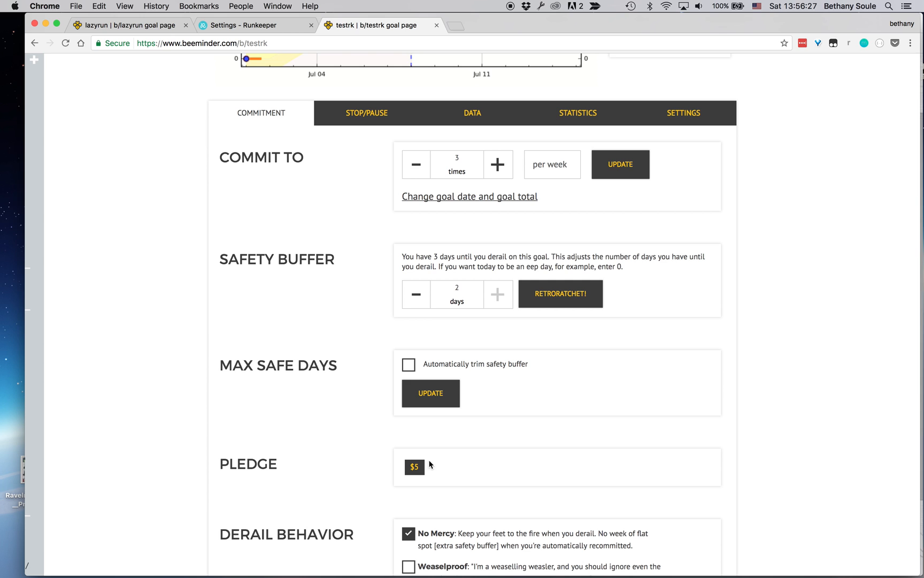
pyautogui.scroll(-3)
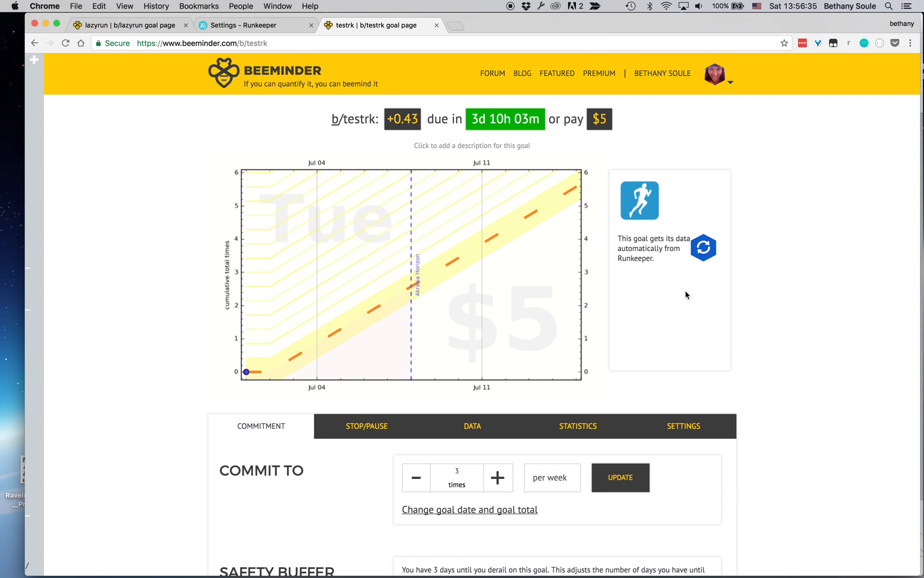
pyautogui.moveTo(508, 385)
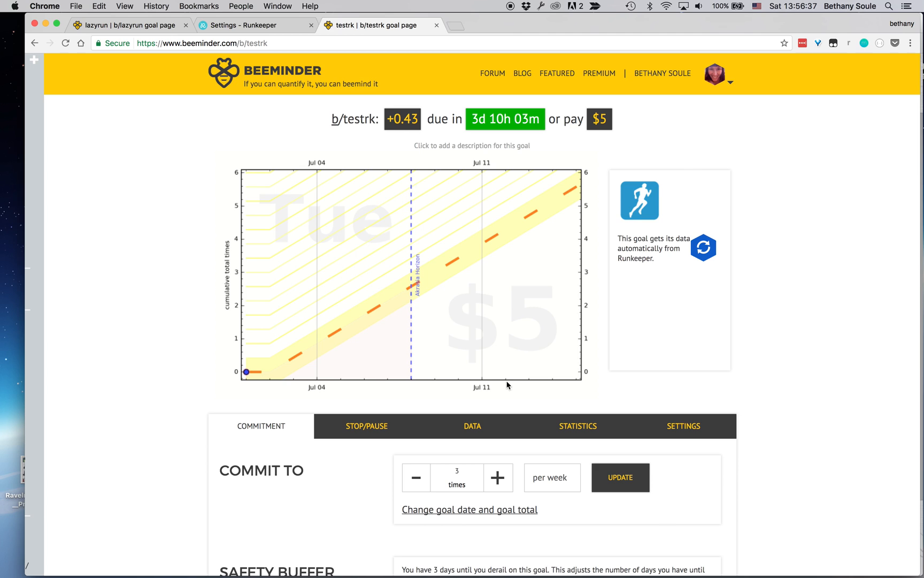
pyautogui.moveTo(701, 284)
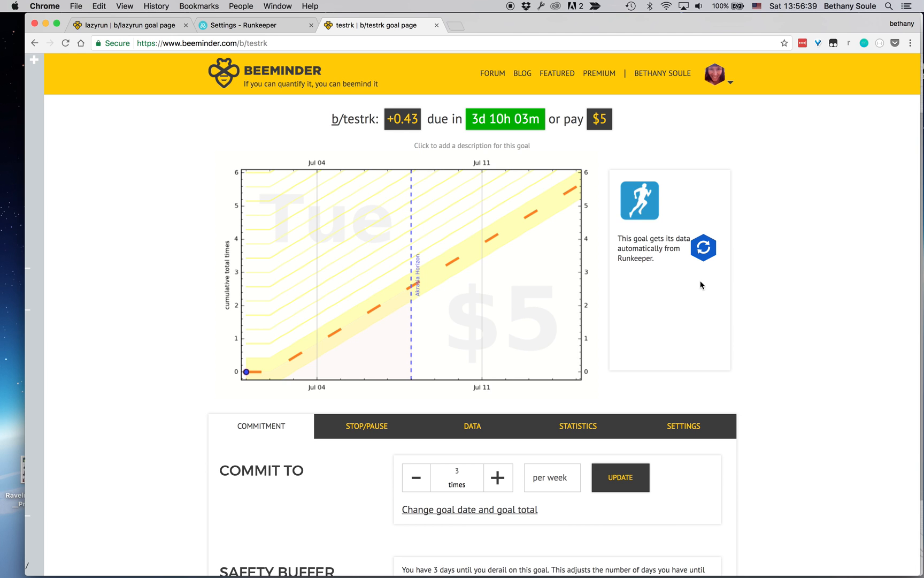
pyautogui.moveTo(382, 210)
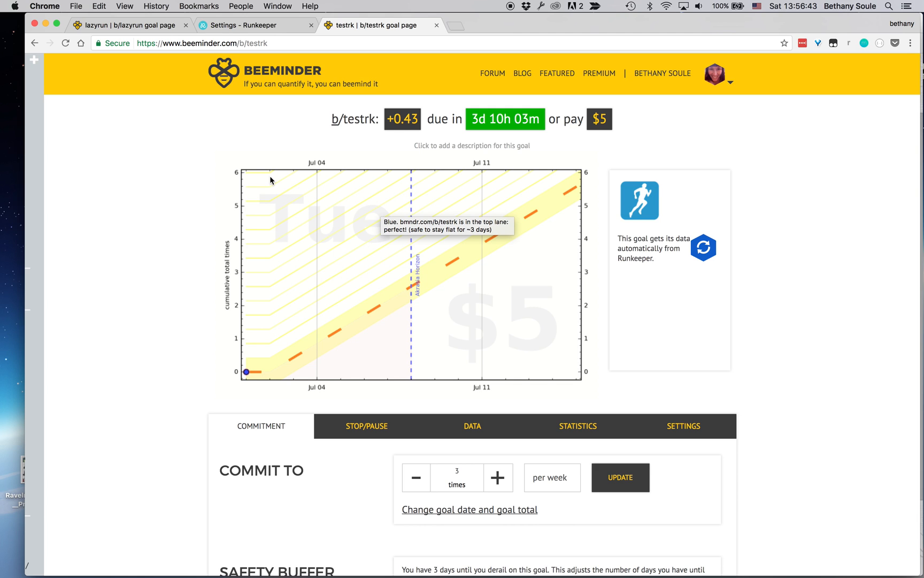
pyautogui.moveTo(438, 116)
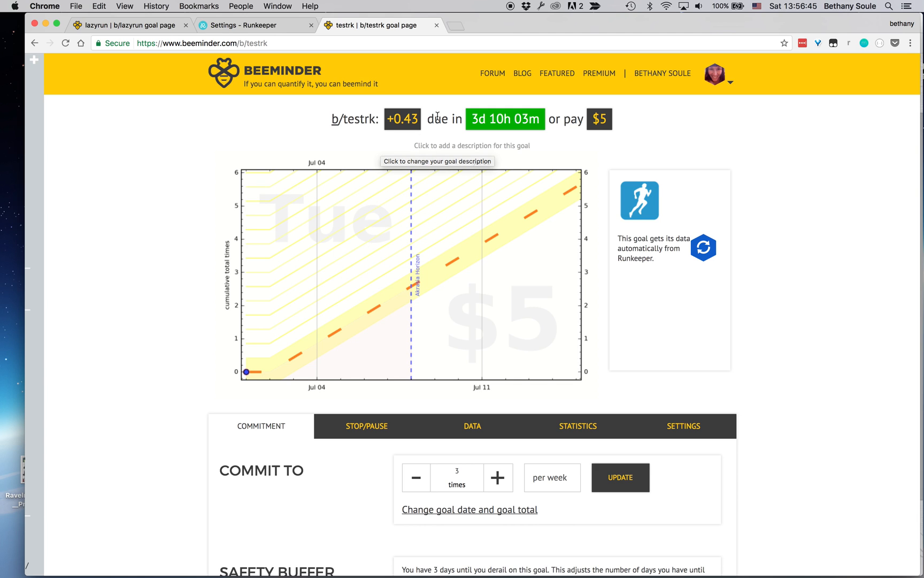
pyautogui.moveTo(370, 190)
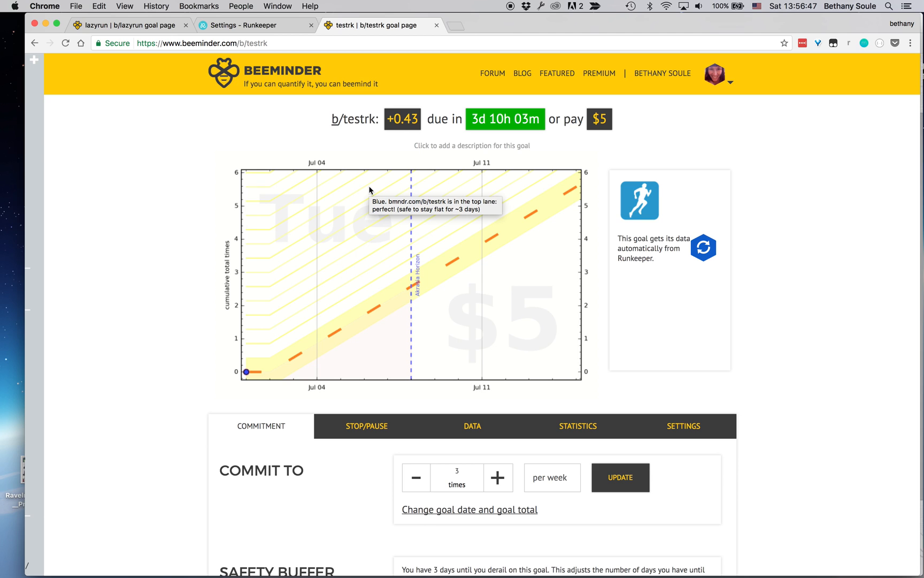
pyautogui.moveTo(333, 161)
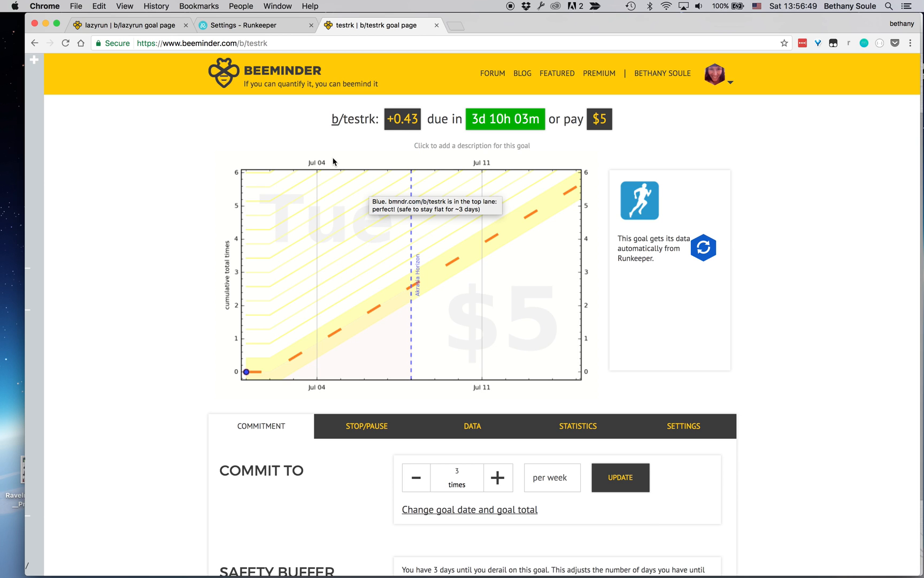
pyautogui.moveTo(234, 152)
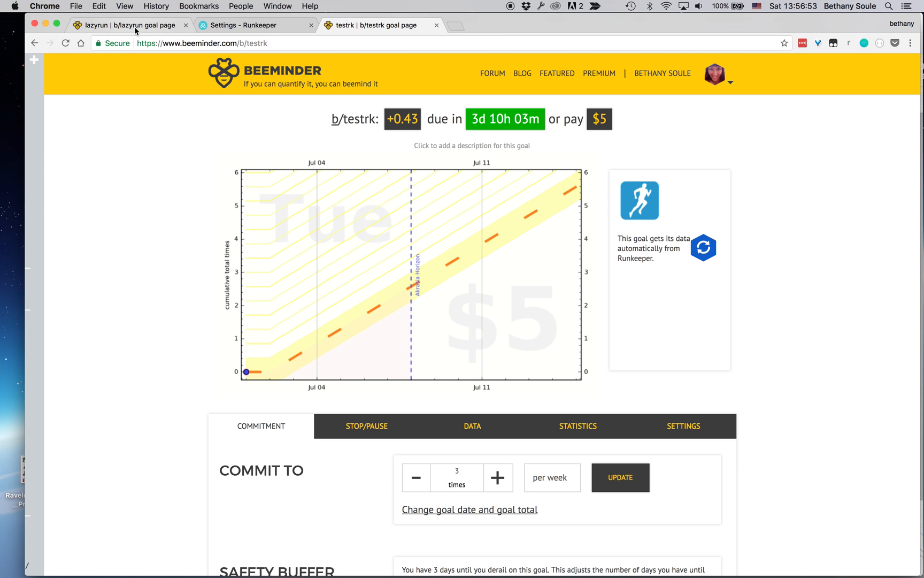
# Switch to the lazyrun goal page showing 5 miles per week from Runkeeper
pyautogui.click(126, 25)
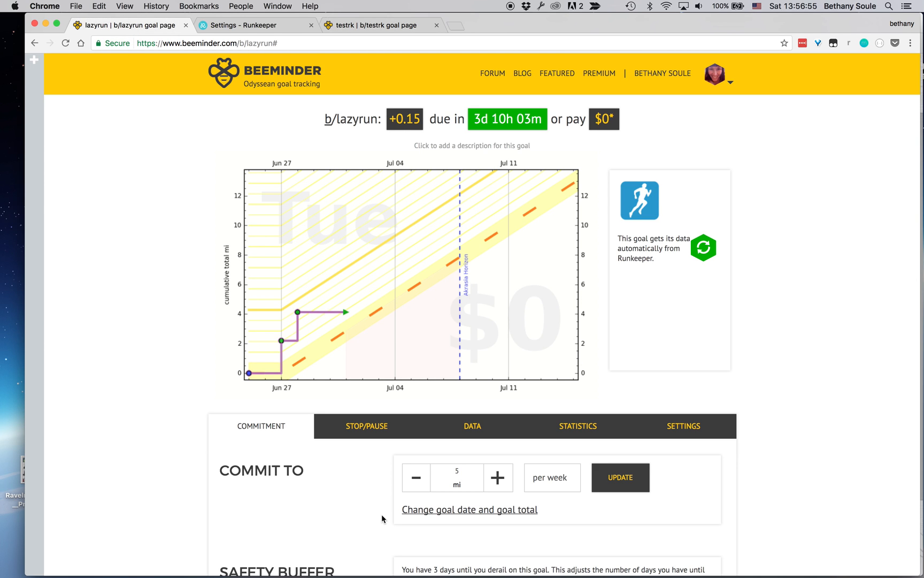
pyautogui.moveTo(278, 252)
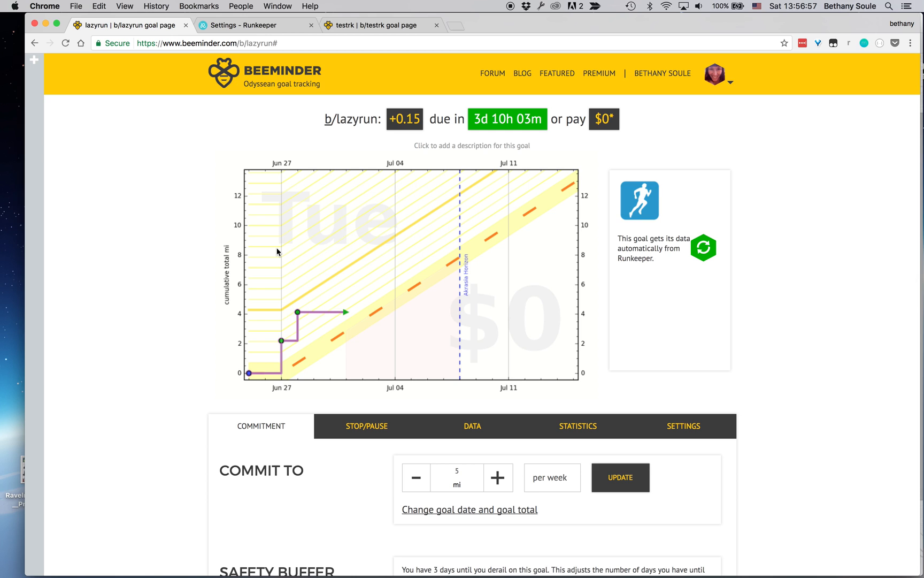
pyautogui.moveTo(207, 294)
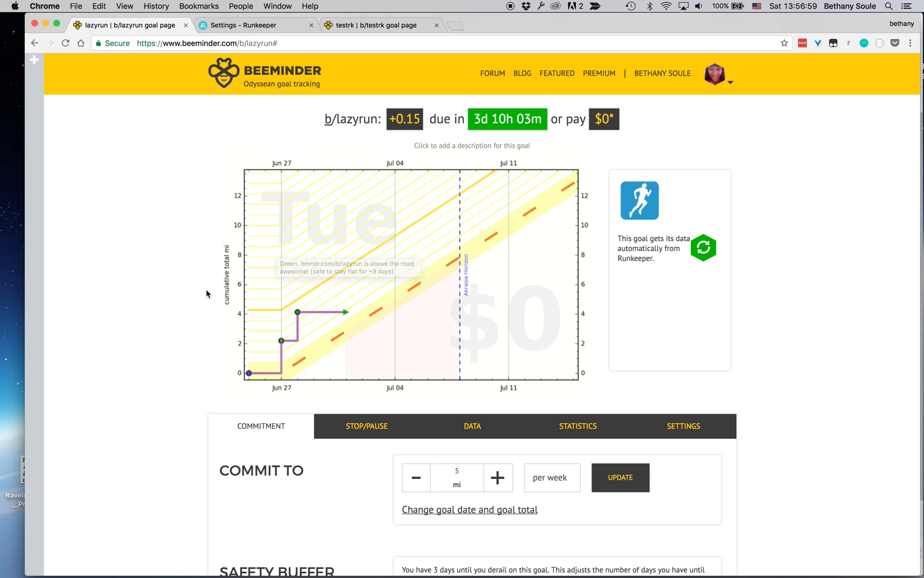
pyautogui.moveTo(230, 383)
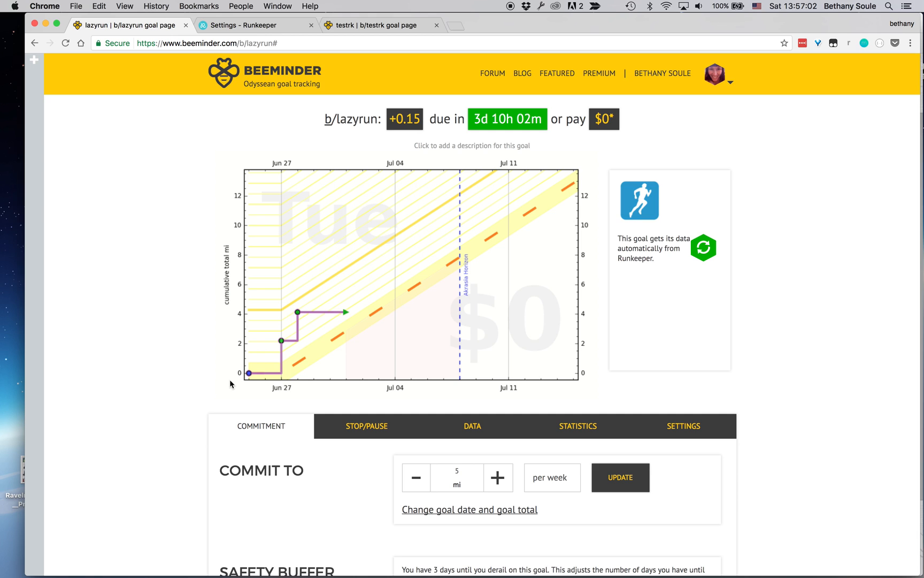
pyautogui.moveTo(311, 319)
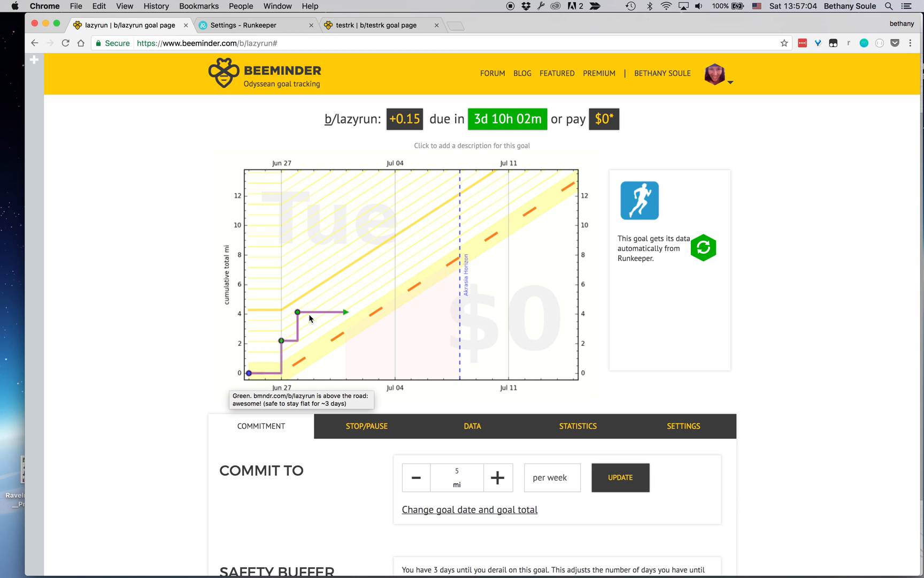
pyautogui.moveTo(261, 383)
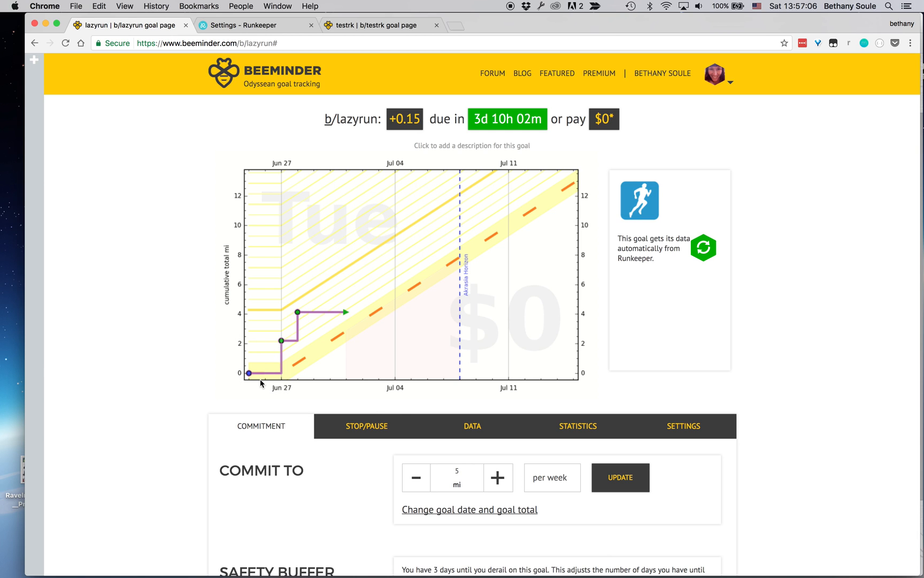
pyautogui.moveTo(285, 342)
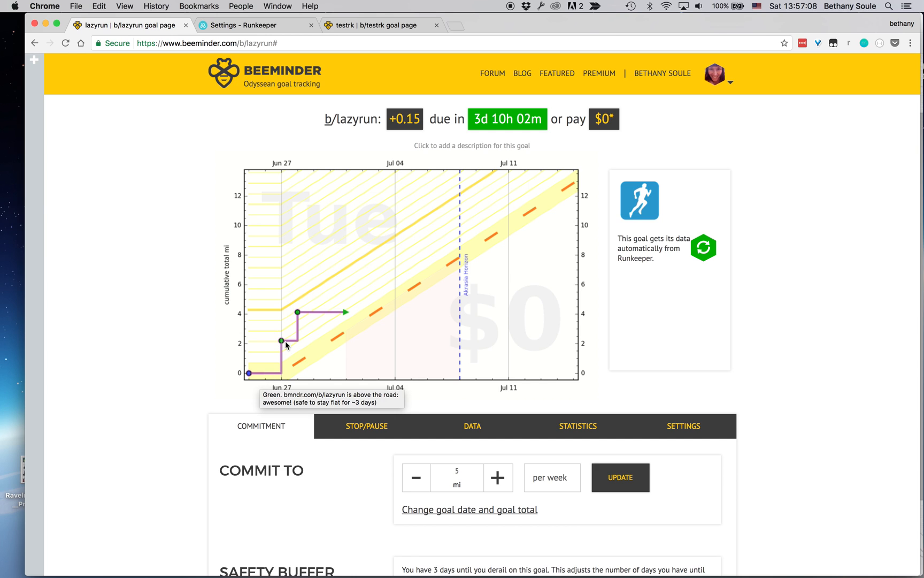
pyautogui.moveTo(296, 313)
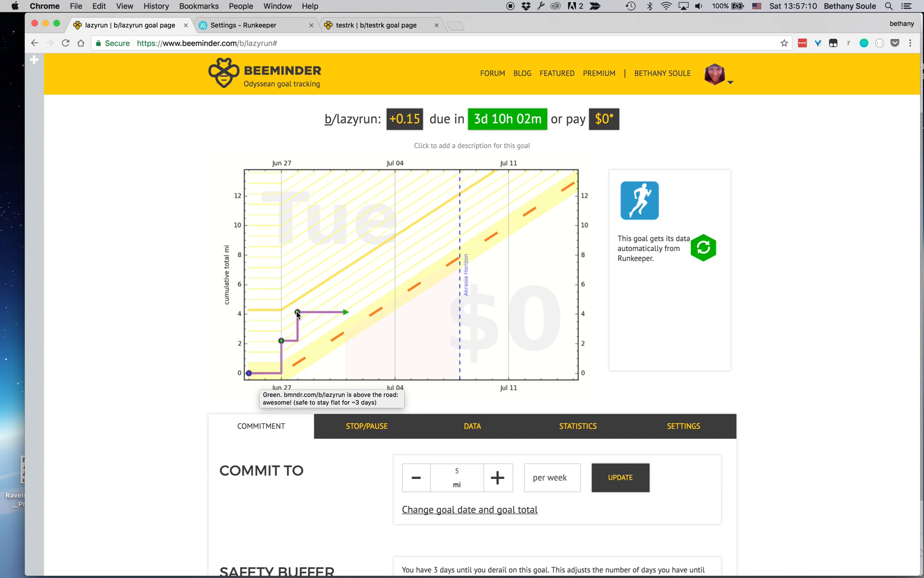
pyautogui.moveTo(222, 366)
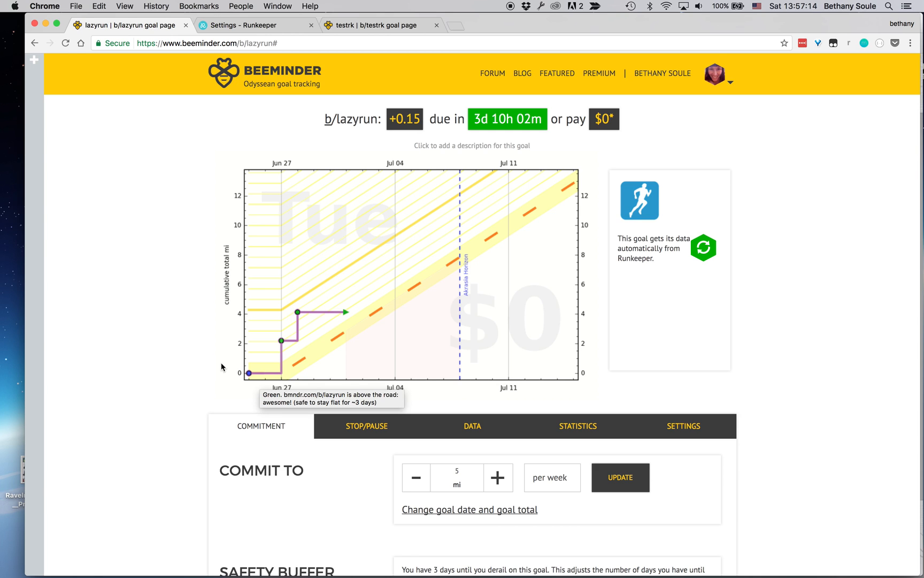
pyautogui.moveTo(355, 204)
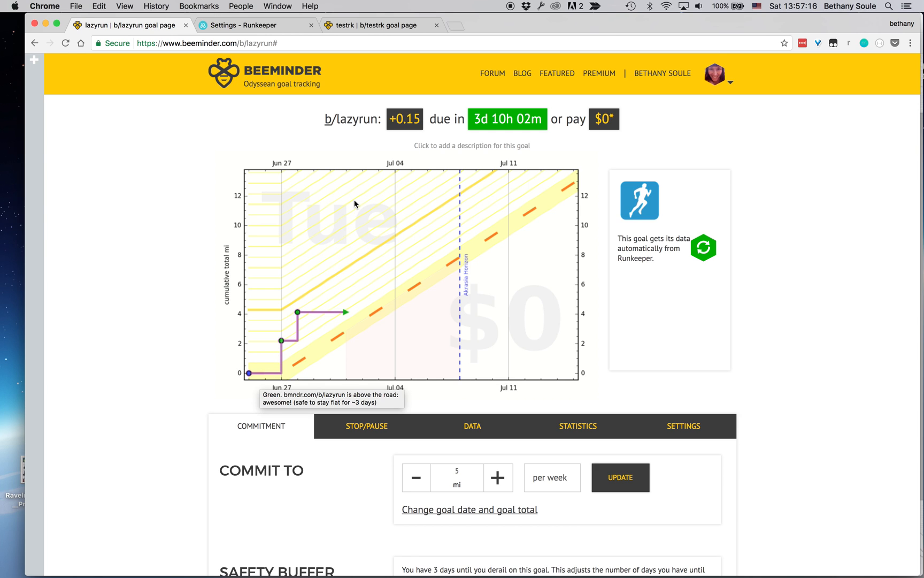
pyautogui.moveTo(345, 327)
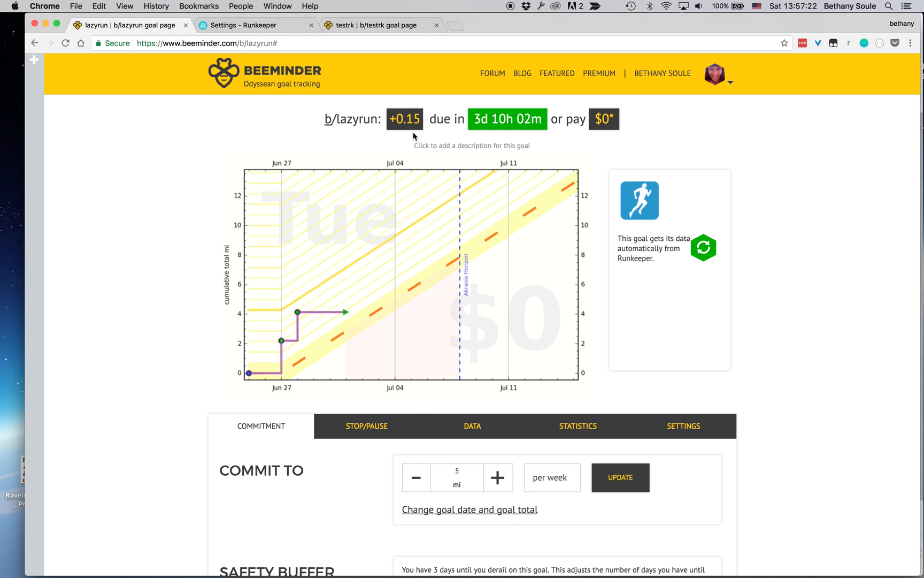
pyautogui.moveTo(411, 128)
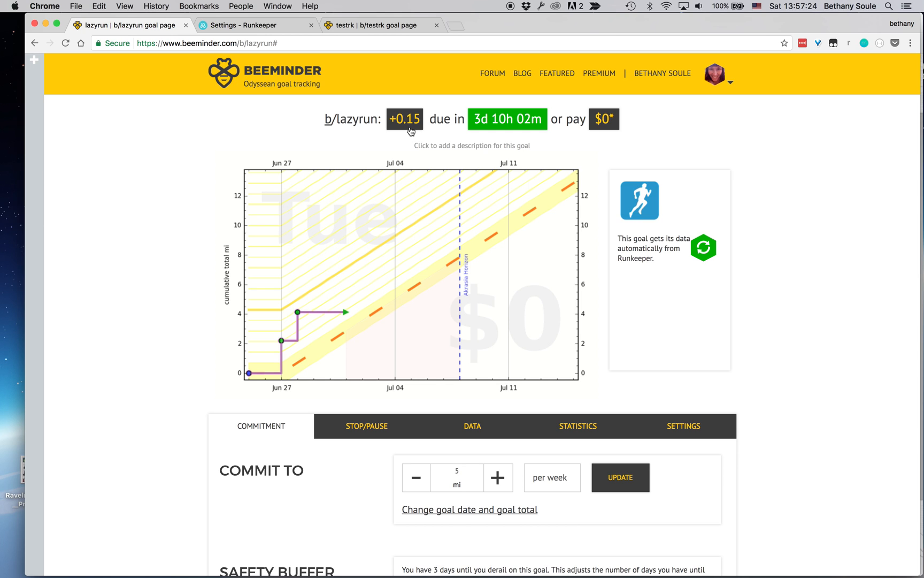
pyautogui.moveTo(403, 111)
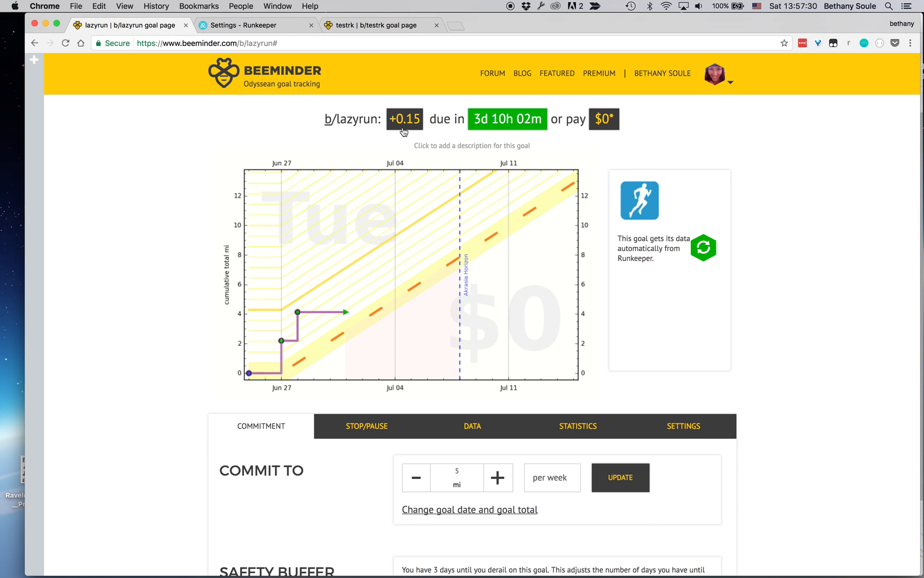
pyautogui.moveTo(417, 128)
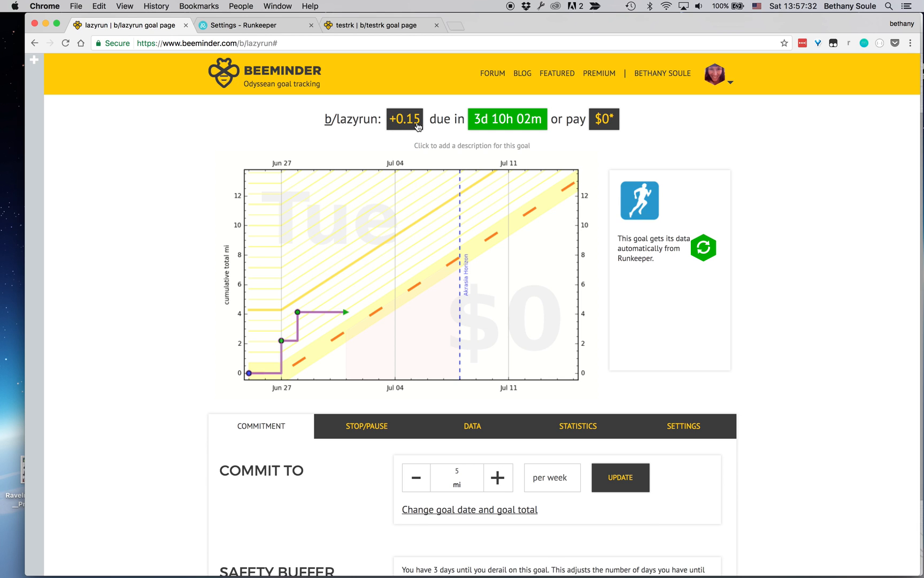
pyautogui.moveTo(504, 388)
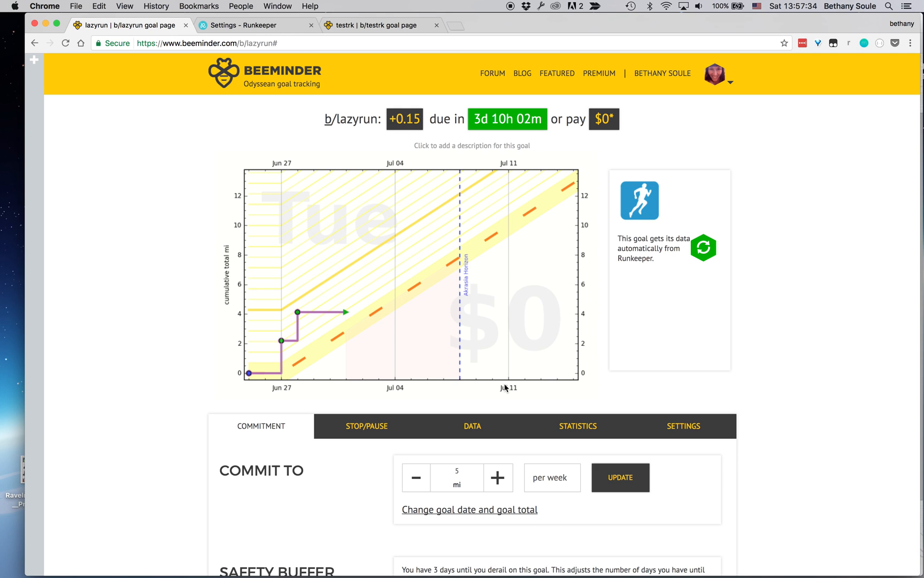
pyautogui.moveTo(658, 103)
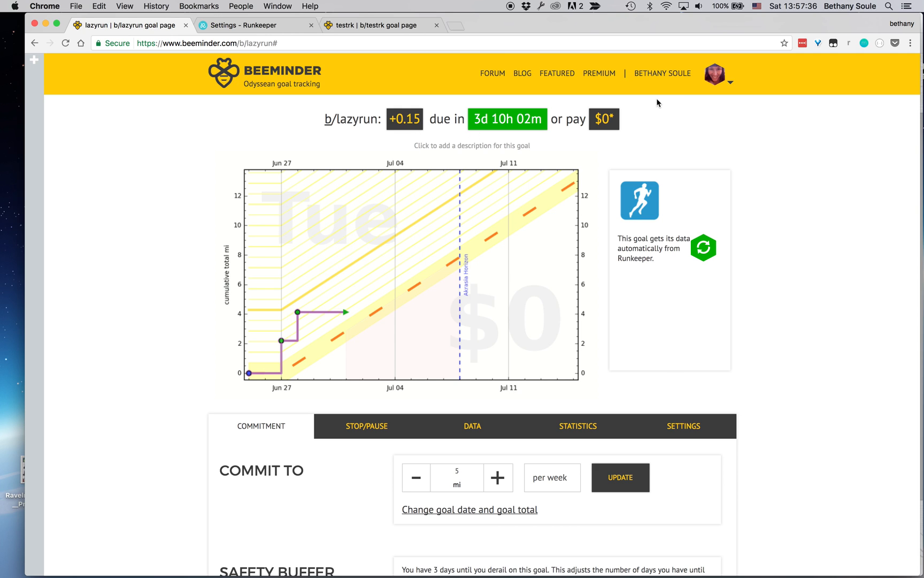
pyautogui.moveTo(405, 139)
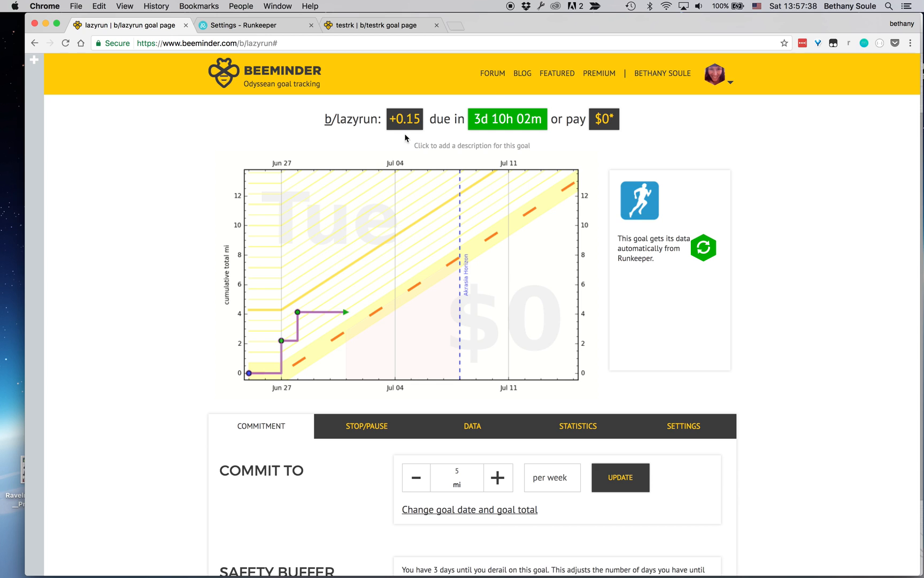
pyautogui.moveTo(518, 66)
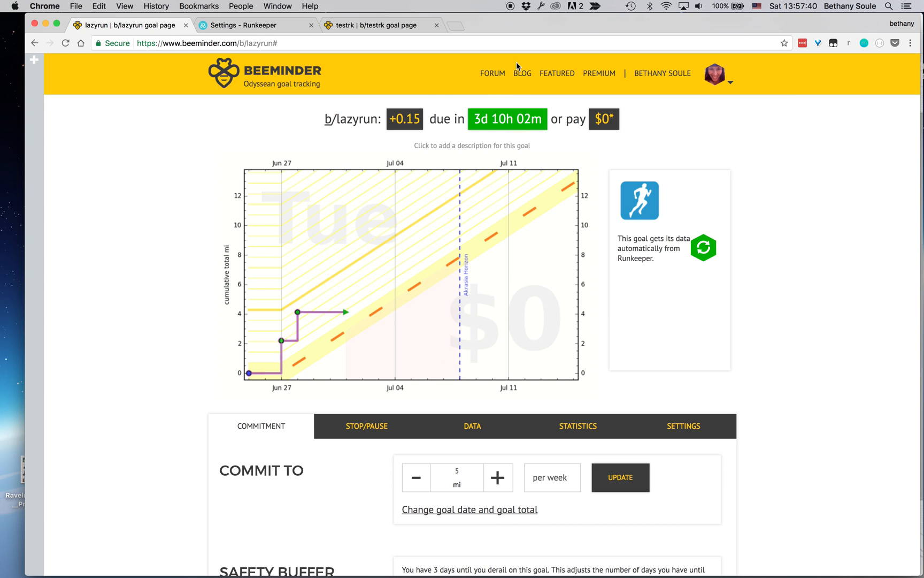